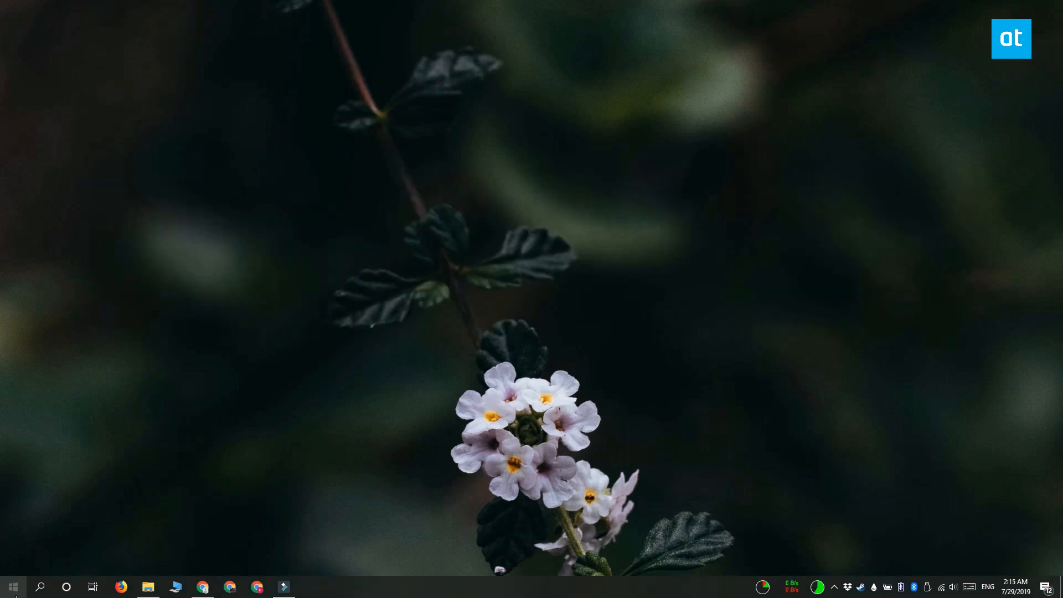
Check the accent colour options in Personalization settings, then close settings.
click(12, 586)
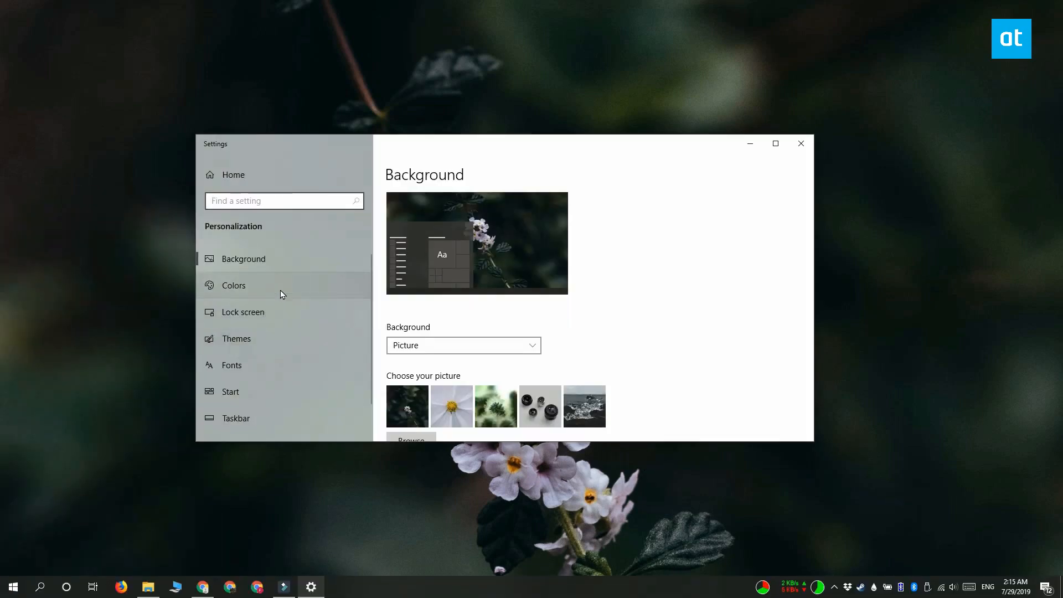
click(233, 286)
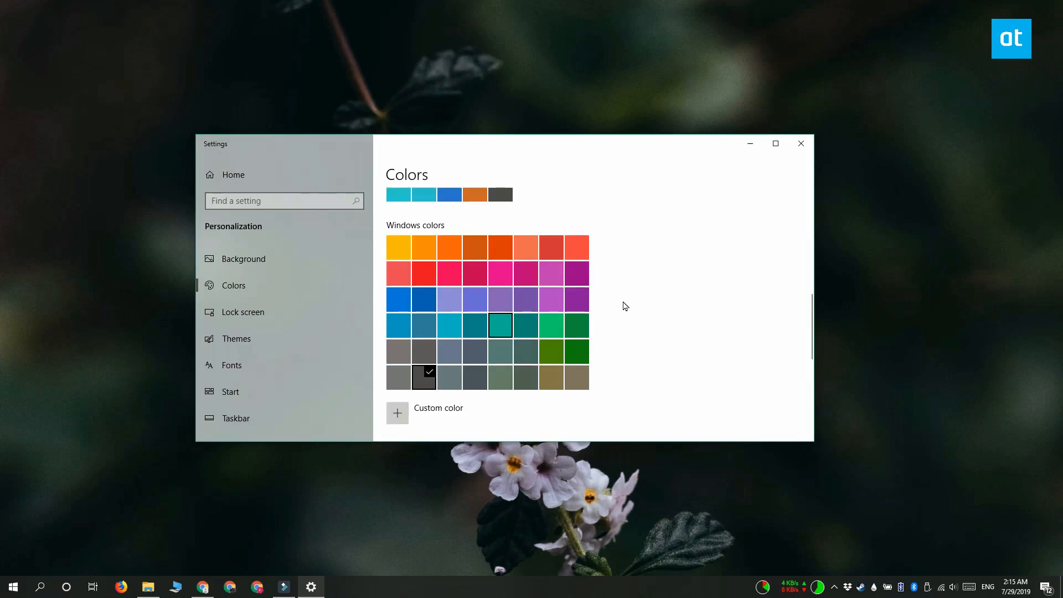
click(499, 325)
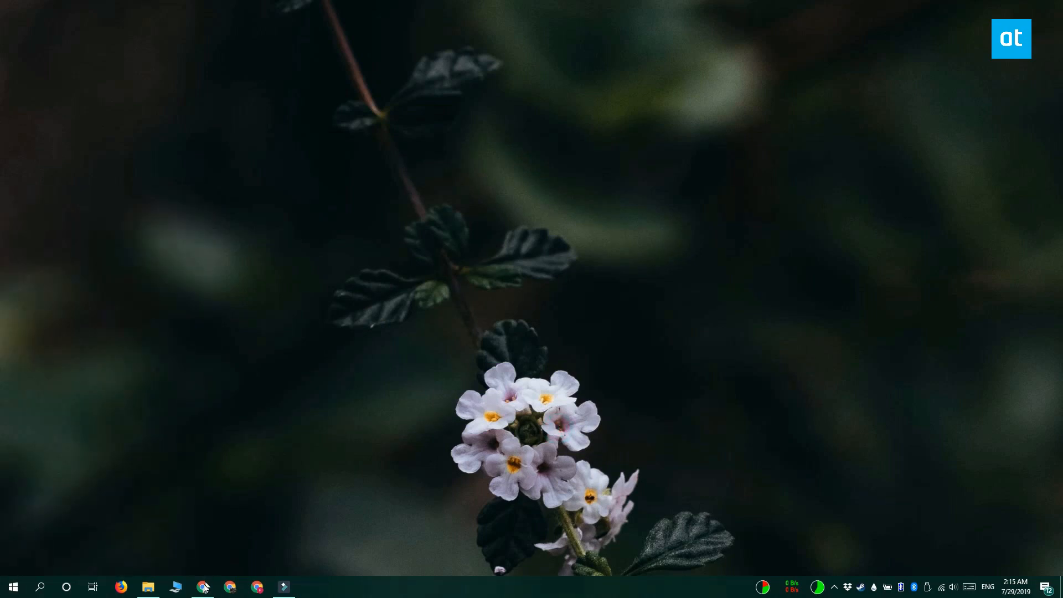
Download the TileIconifier release zip from the GitHub Releases assets.
click(202, 586)
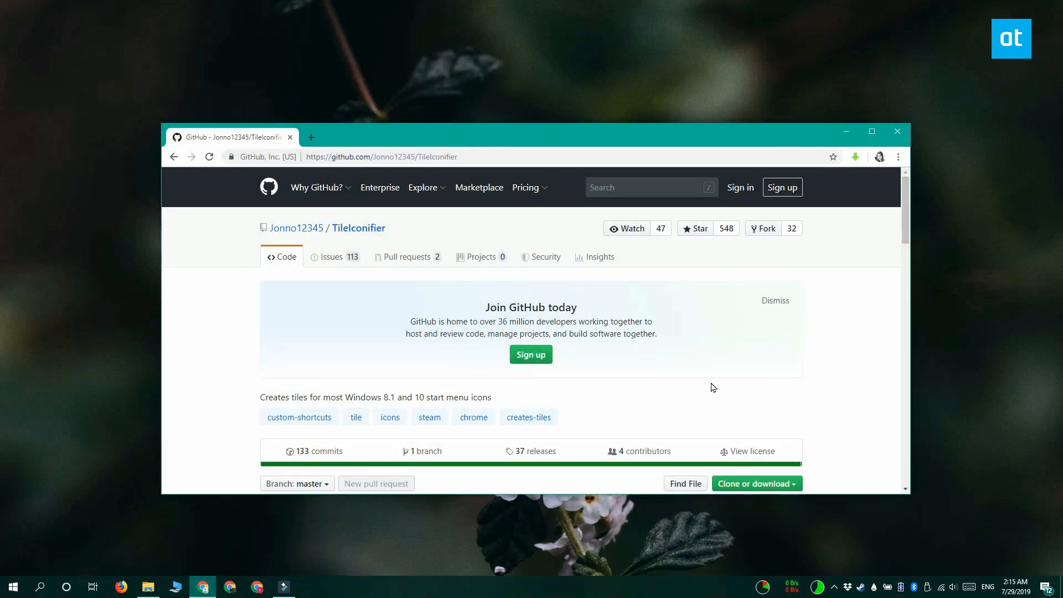
scroll(down, 3)
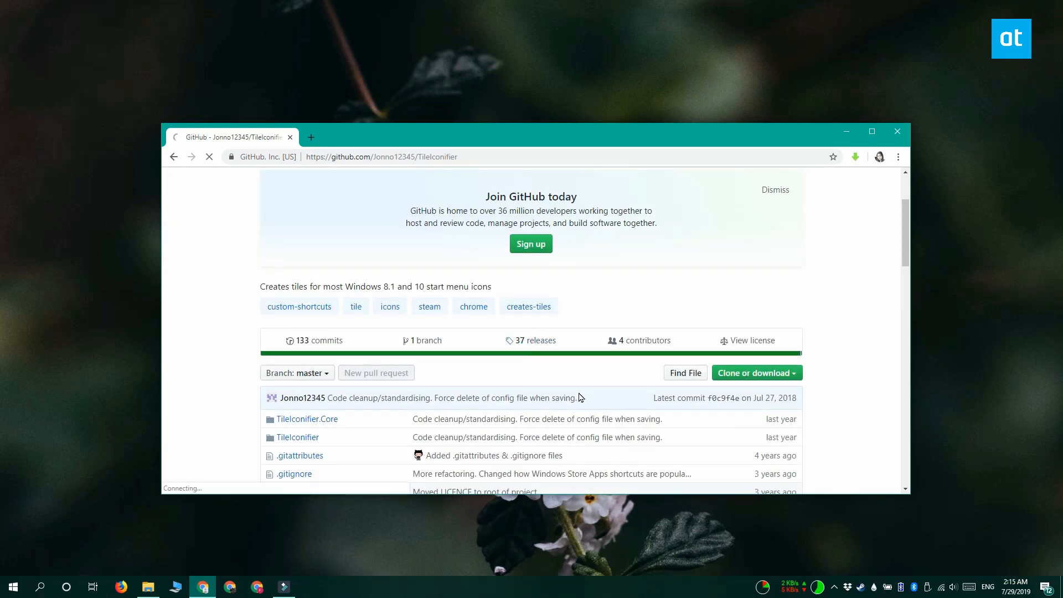
click(534, 339)
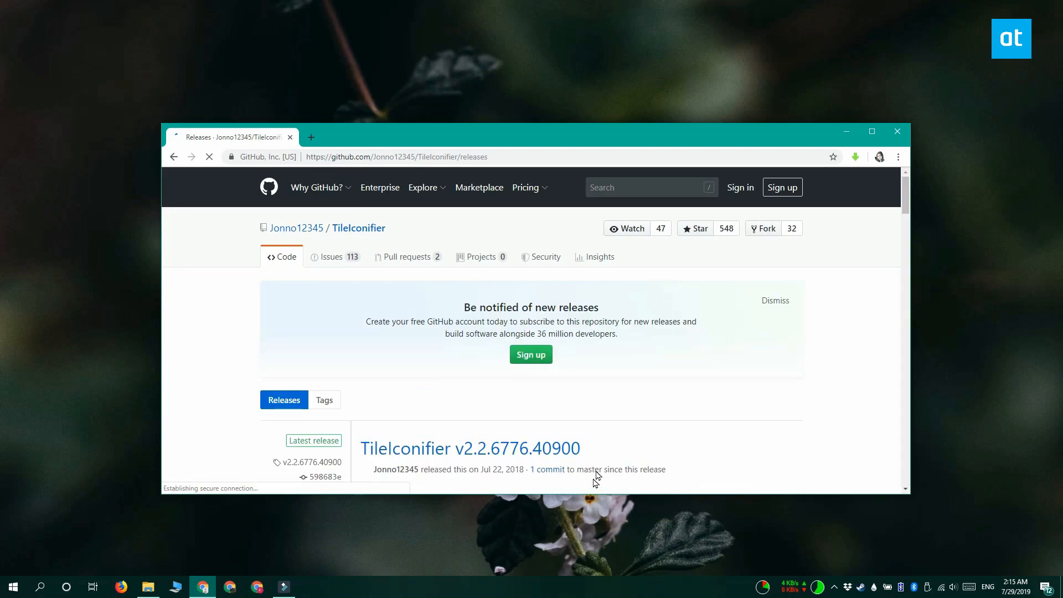
scroll(down, 3)
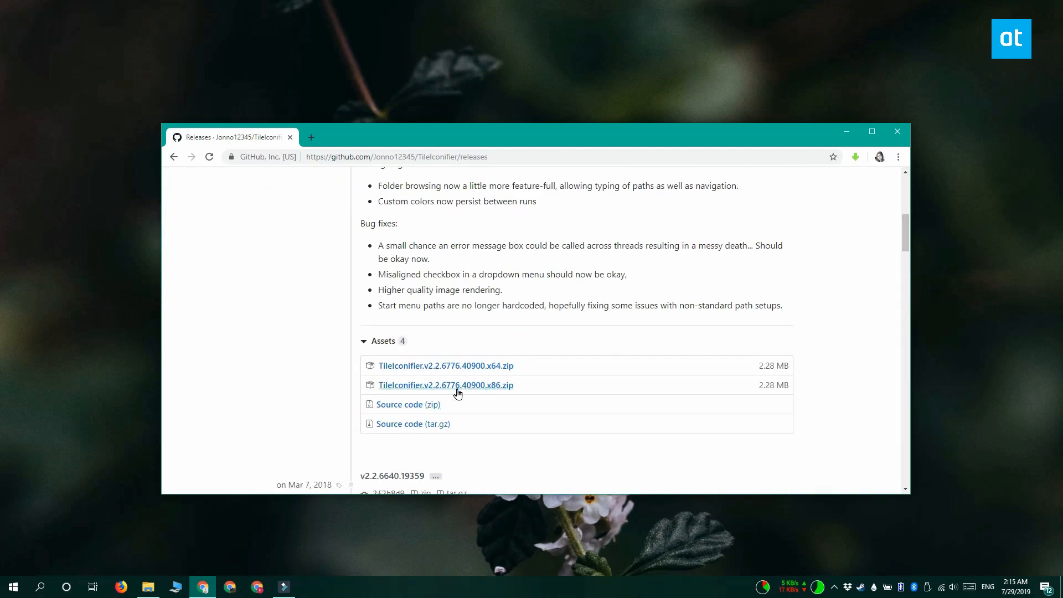
click(896, 130)
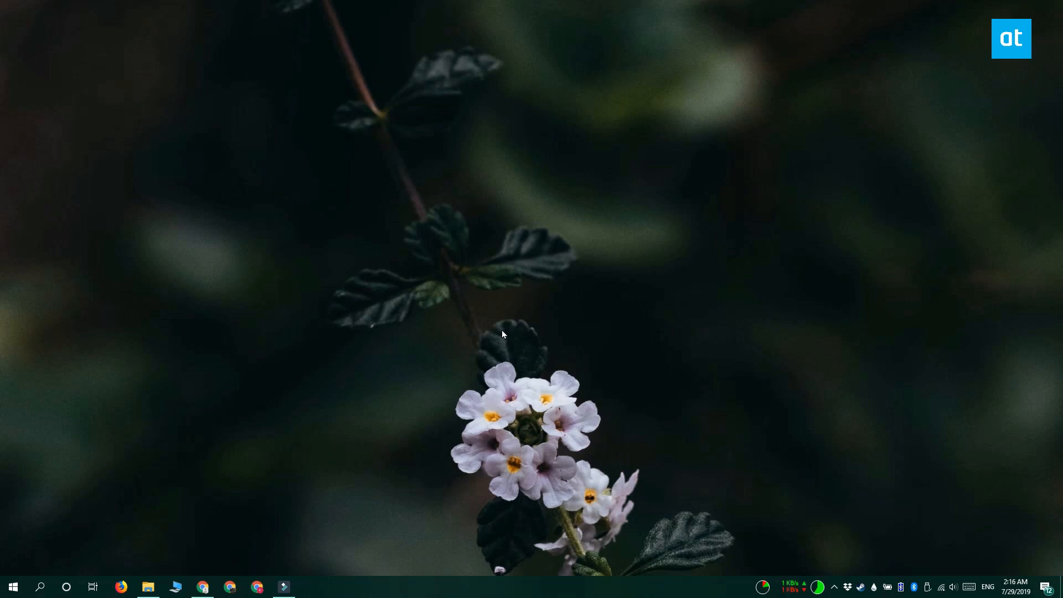
Sample the Start menu teal in Paint and read its RGB 24, 109, 94.
click(12, 586)
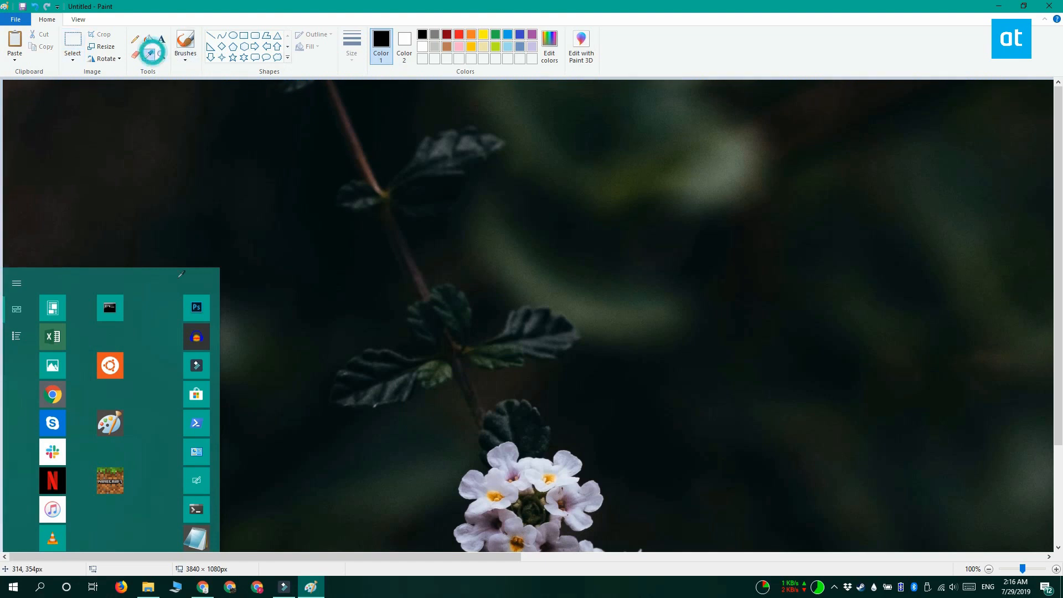
click(185, 44)
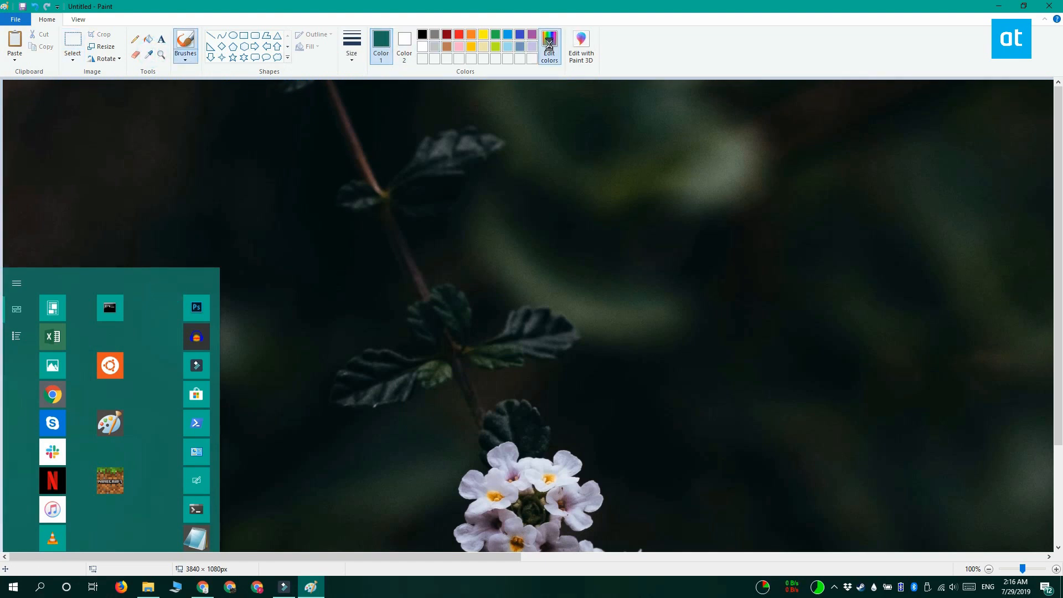
click(549, 48)
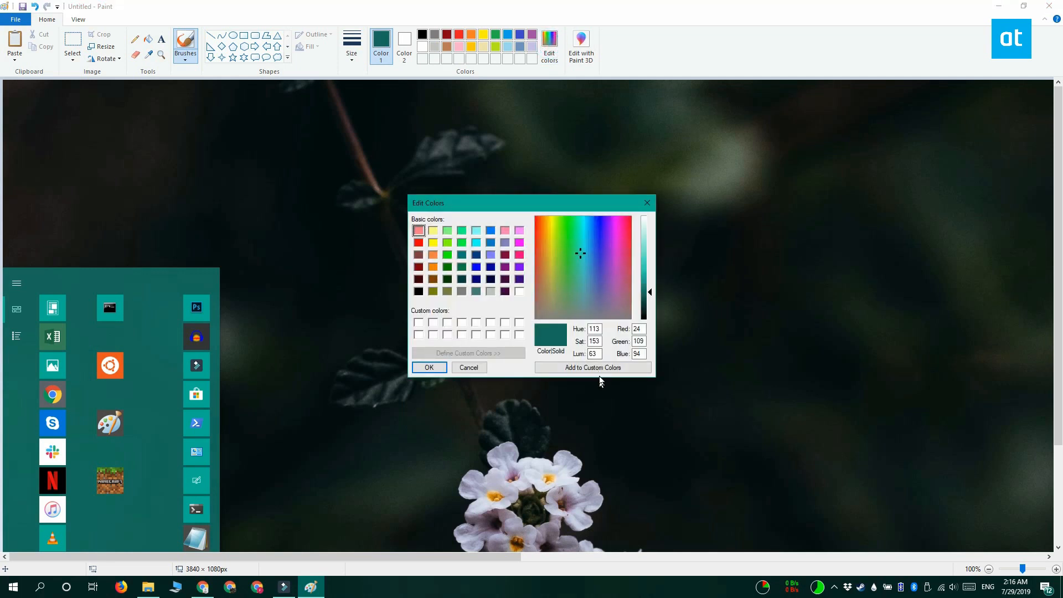
mouse_move(636, 365)
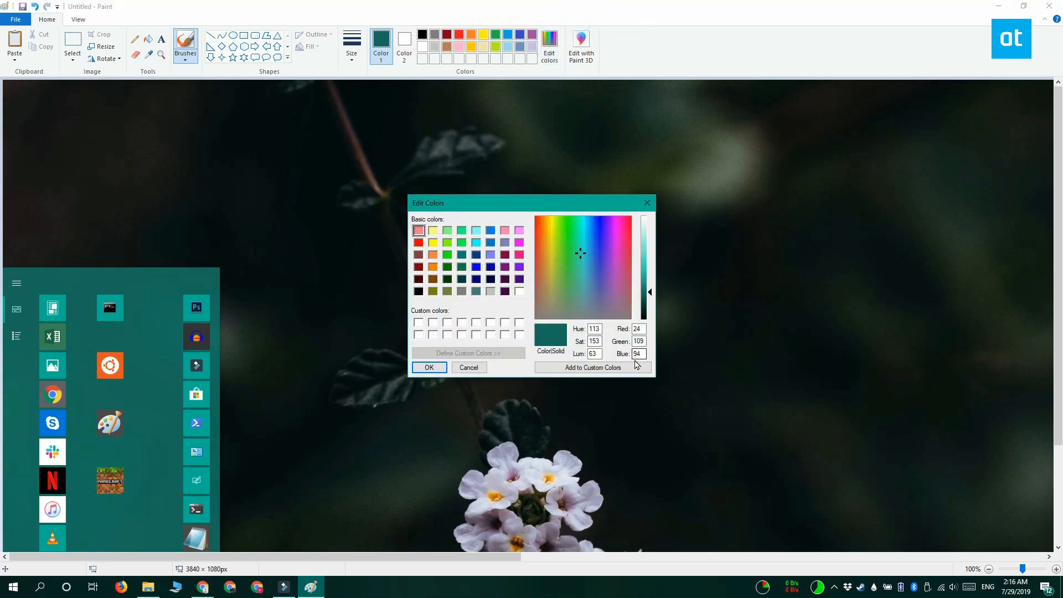
mouse_move(383, 417)
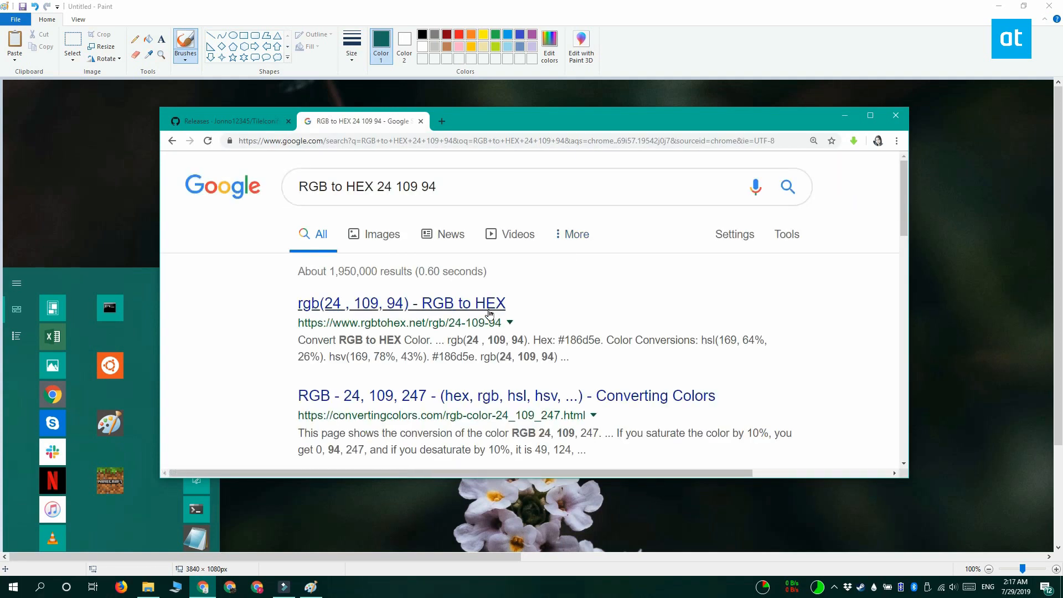
Copy the hex code #186d5e from the rgbtohex.net converter result.
click(400, 302)
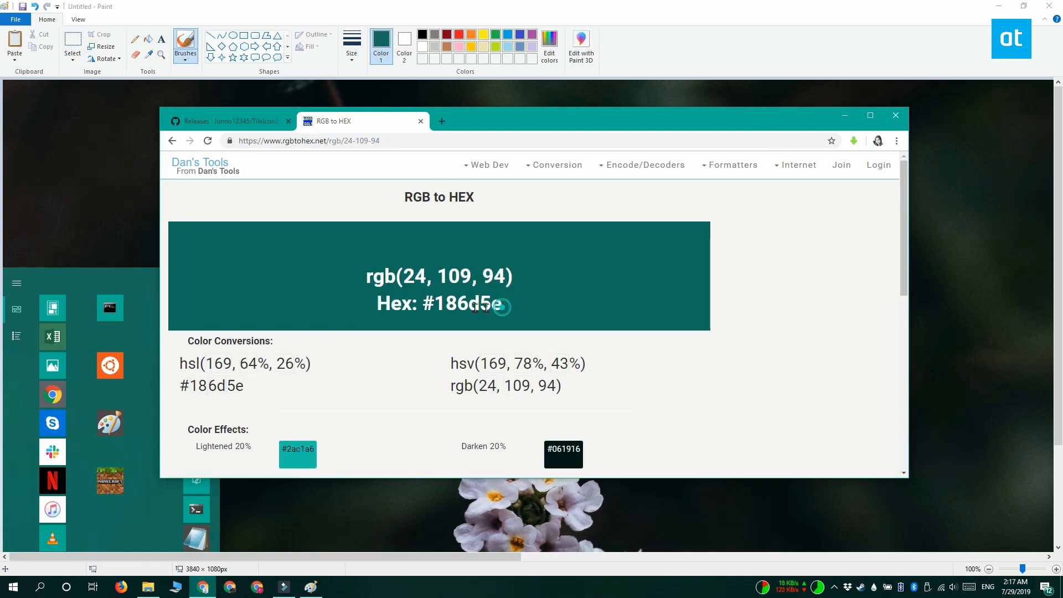
double_click(461, 304)
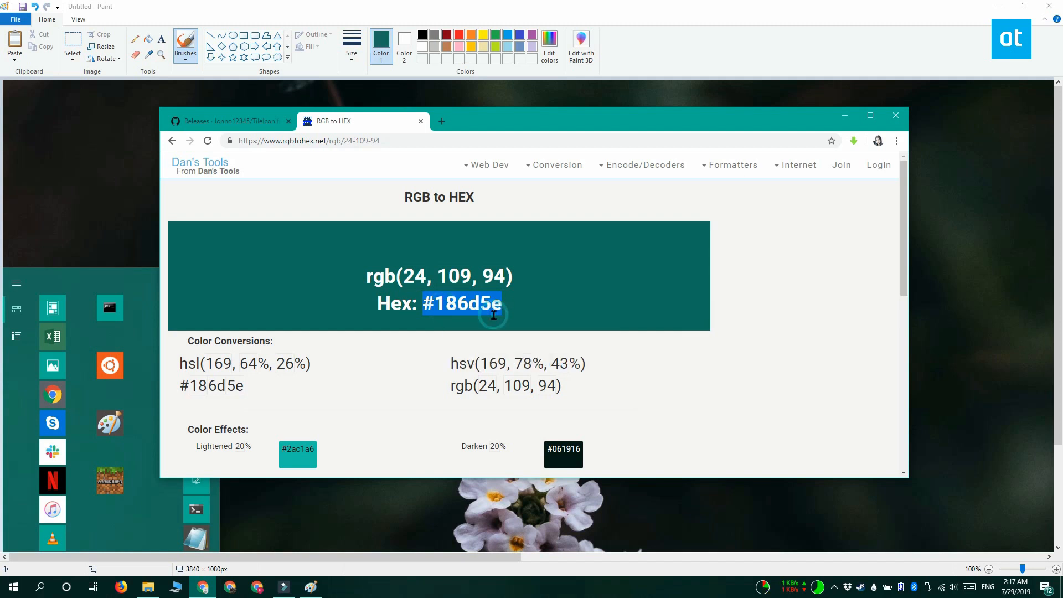
click(549, 47)
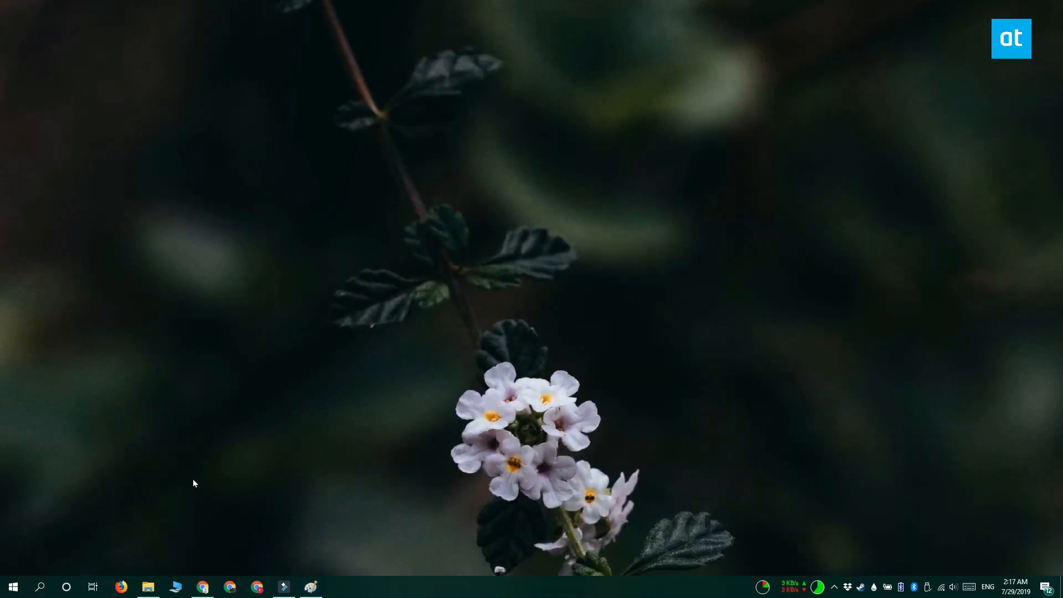
mouse_move(174, 543)
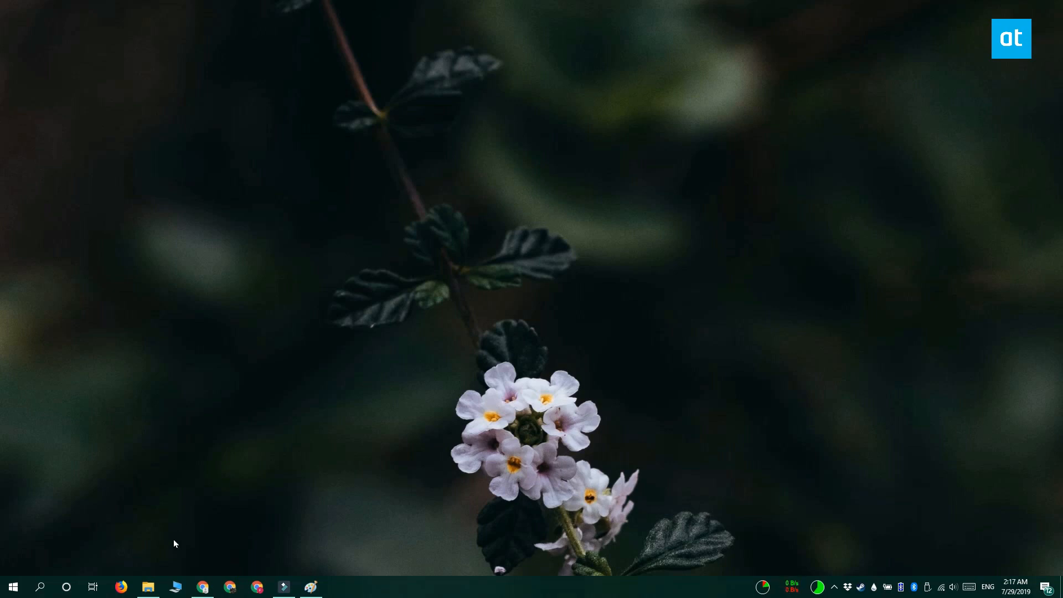
Launch TileIconifier.exe from the extracted TileIconifier x64 folder.
click(147, 587)
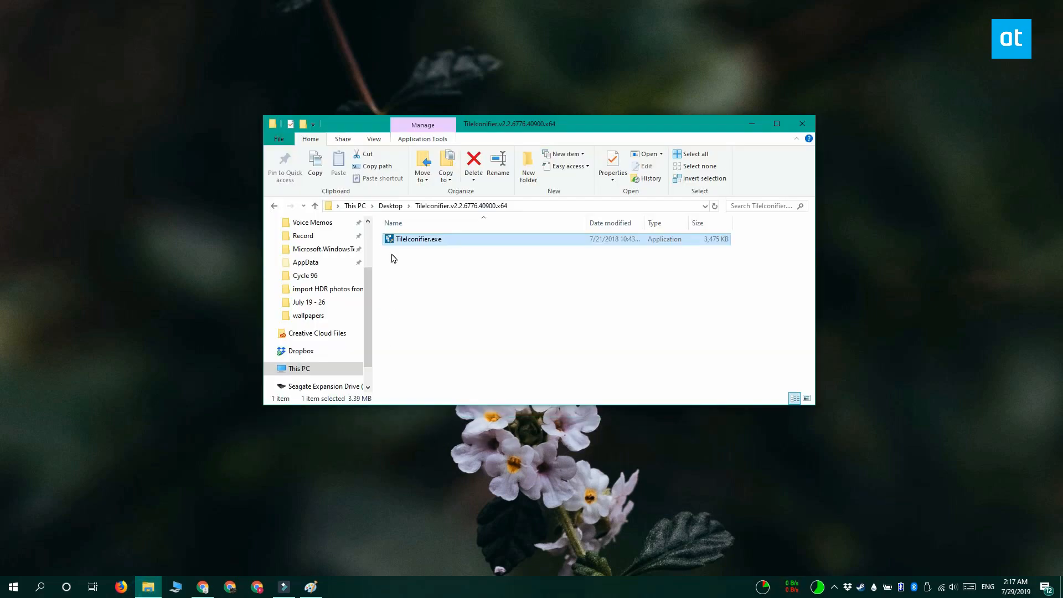
click(802, 124)
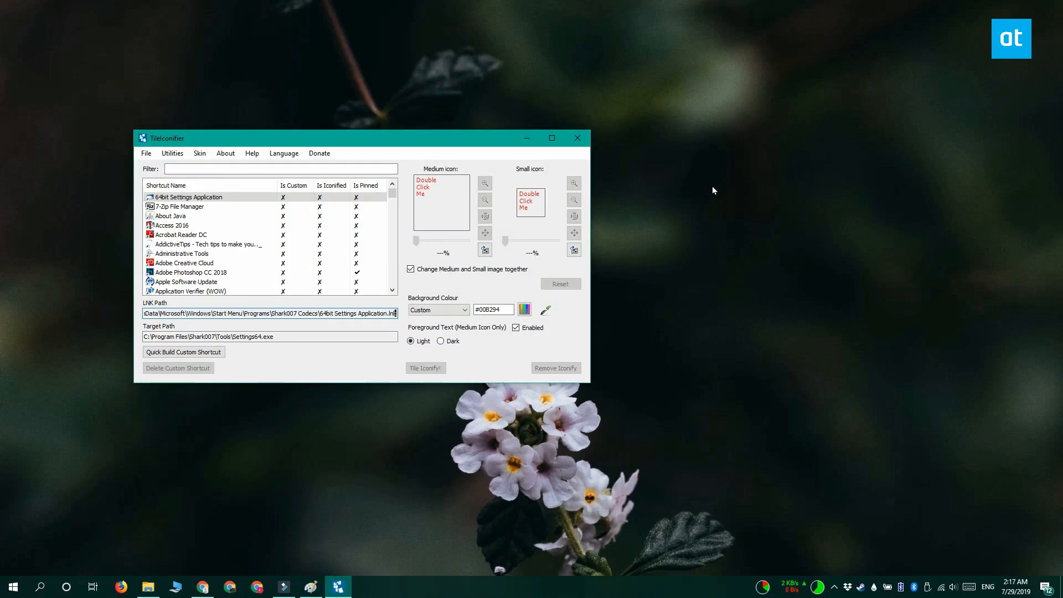
Select the Adobe Photoshop CC 2018 shortcut in TileIconifier's list.
click(203, 244)
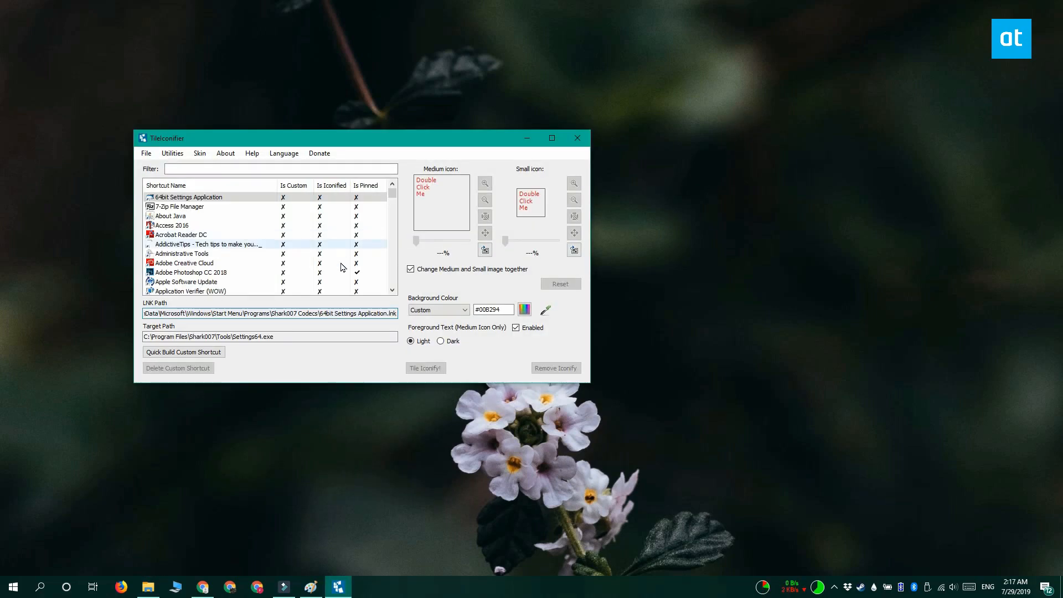
click(190, 271)
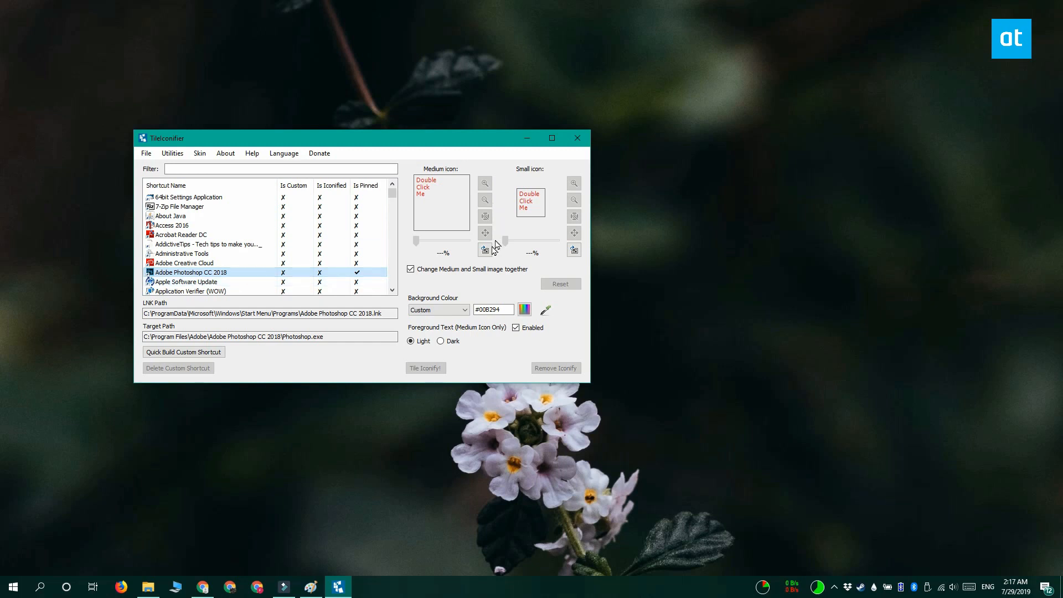
mouse_move(484, 250)
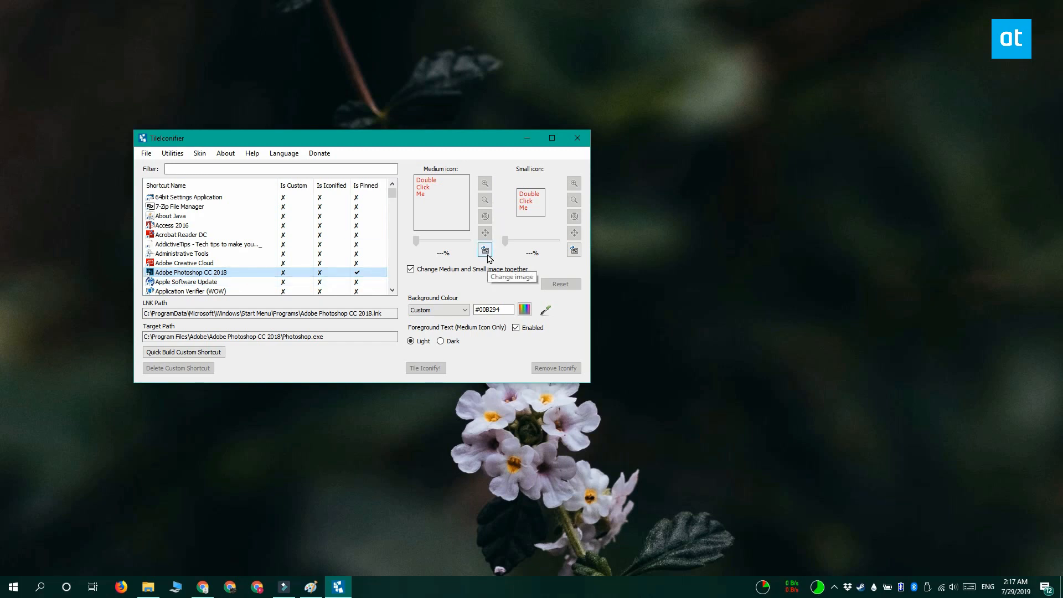
mouse_move(435, 347)
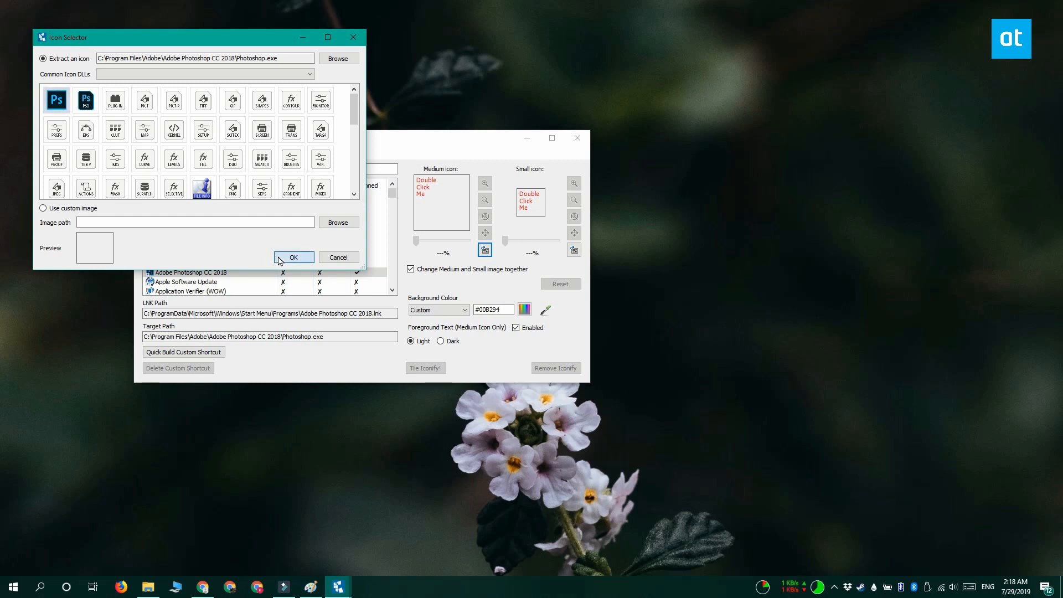
Apply the Ps icon and scale it to 12% medium and 7% small.
click(293, 257)
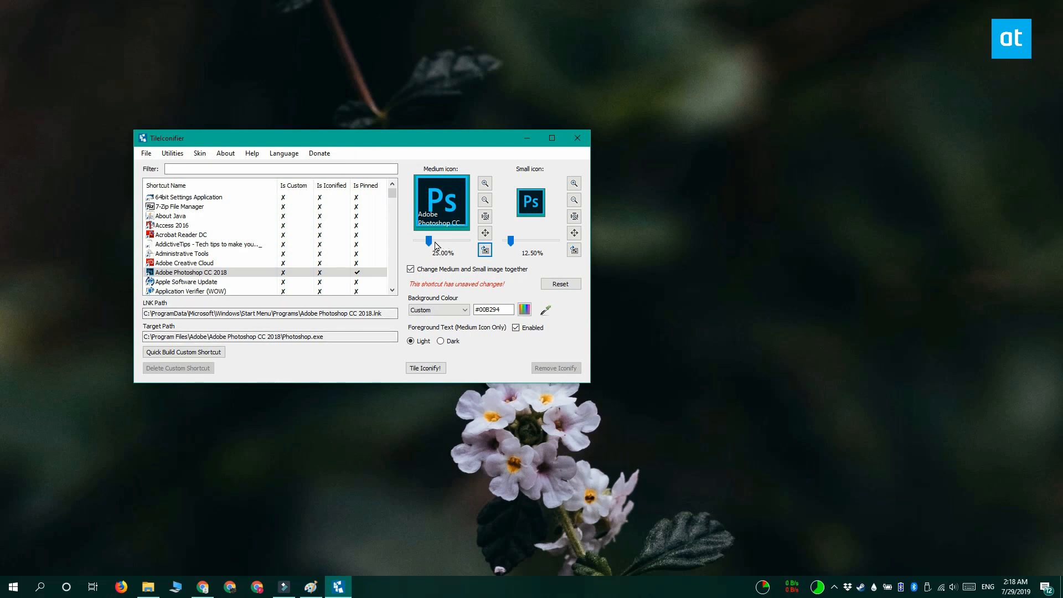
drag(429, 241, 425, 241)
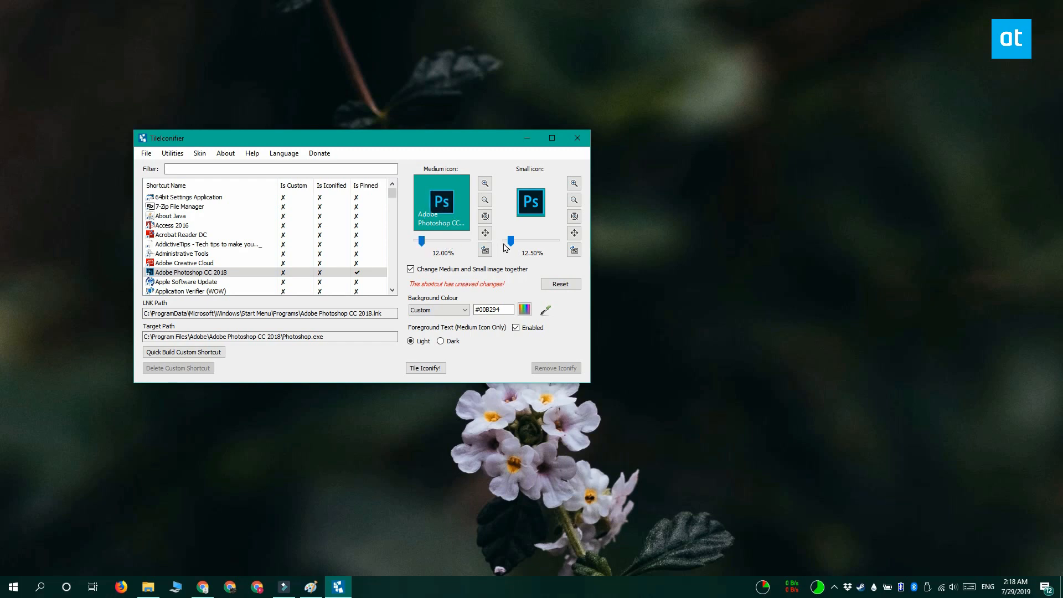
drag(510, 241, 507, 240)
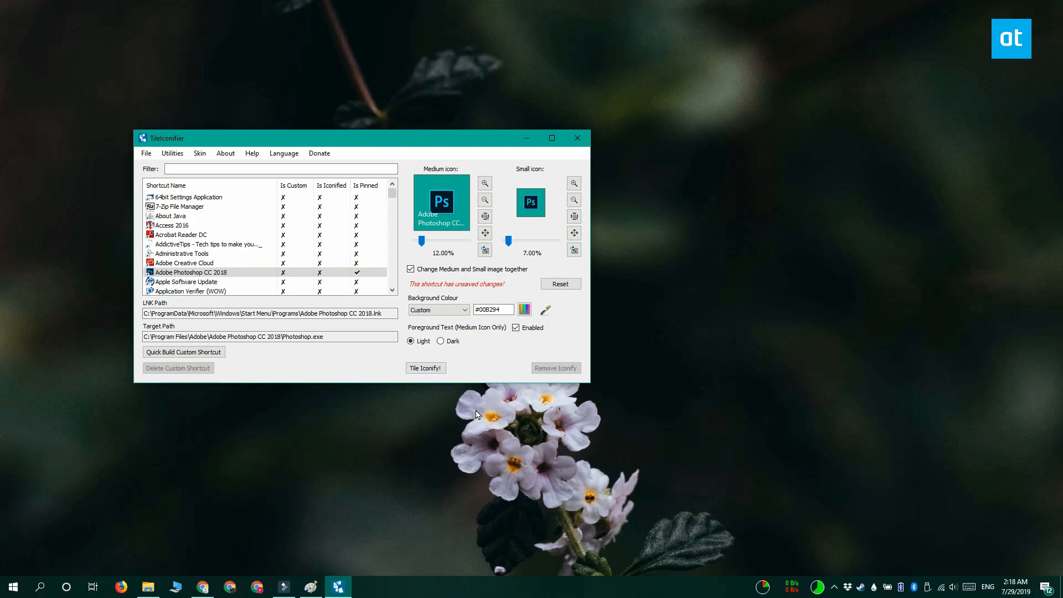
mouse_move(502, 320)
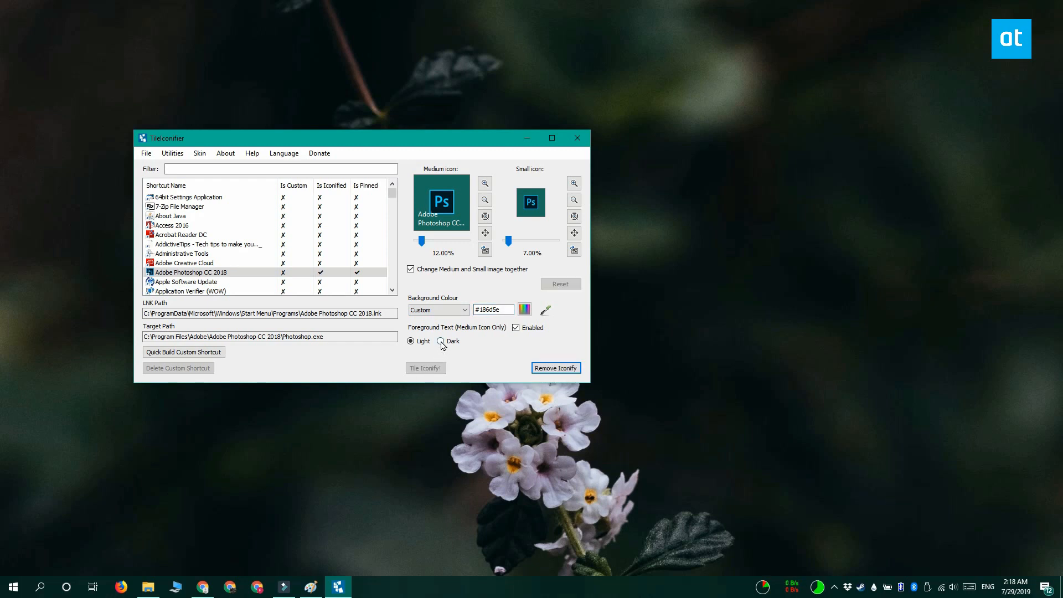
Set the Photoshop tile text to Dark and re-apply Tile Iconify.
click(440, 341)
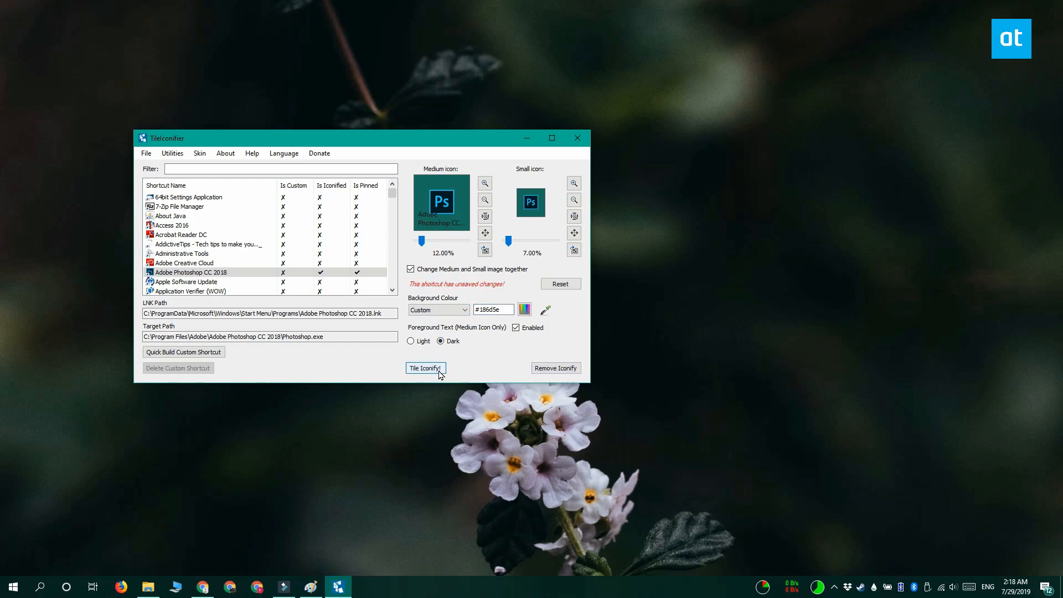
click(425, 368)
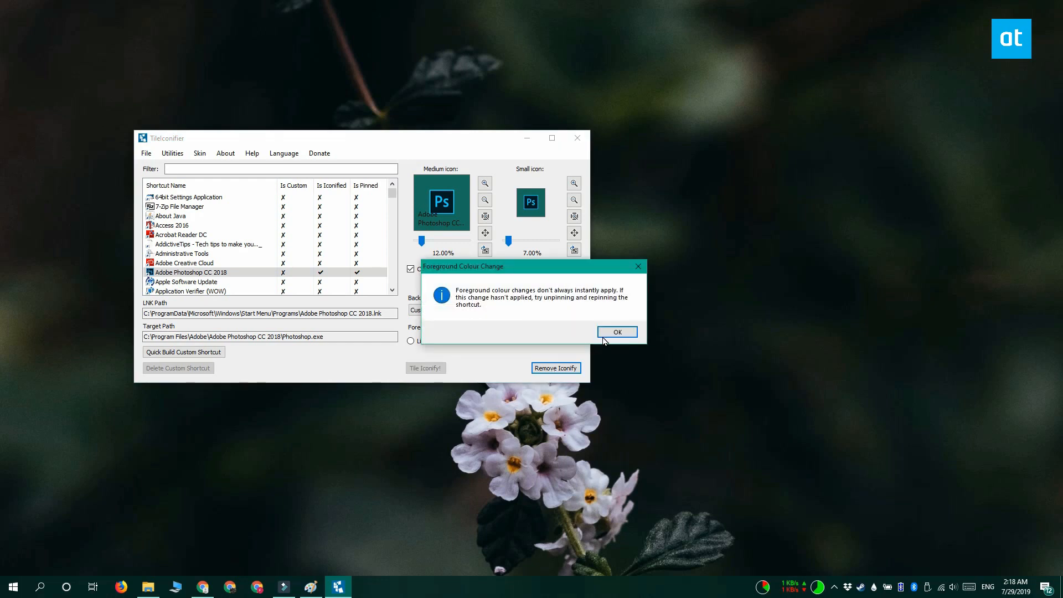
click(616, 332)
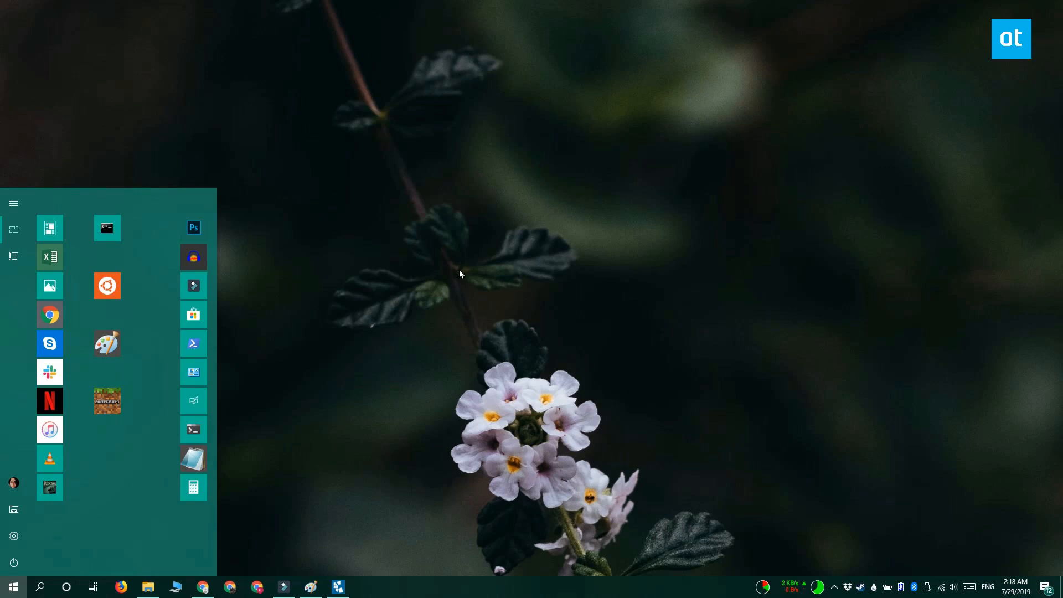
Return to TileIconifier from the taskbar after checking the Photoshop tile.
click(337, 586)
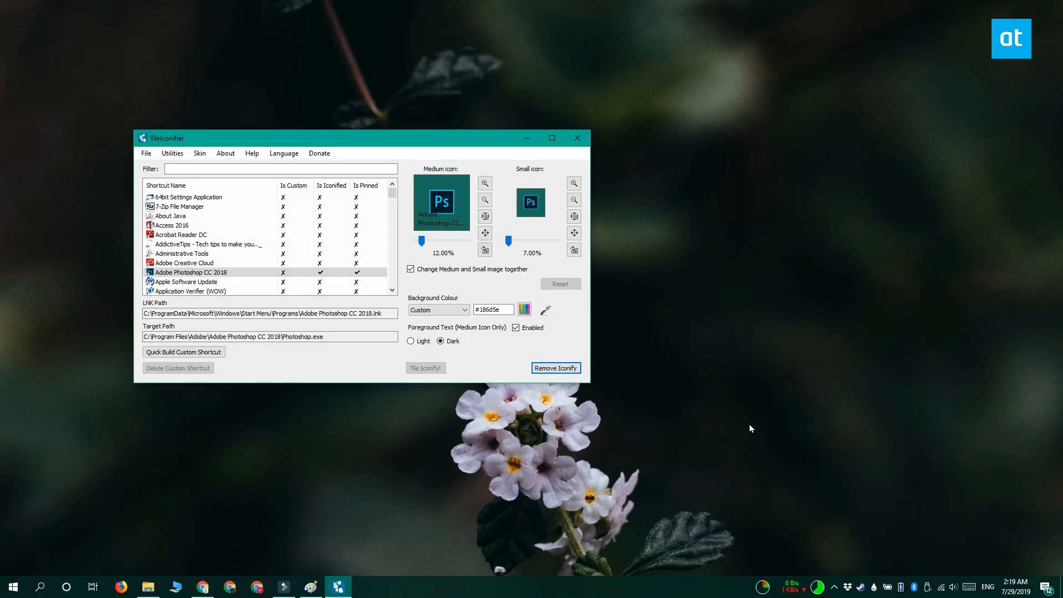
Open Custom Shortcut Manager from the Utilities menu.
click(172, 153)
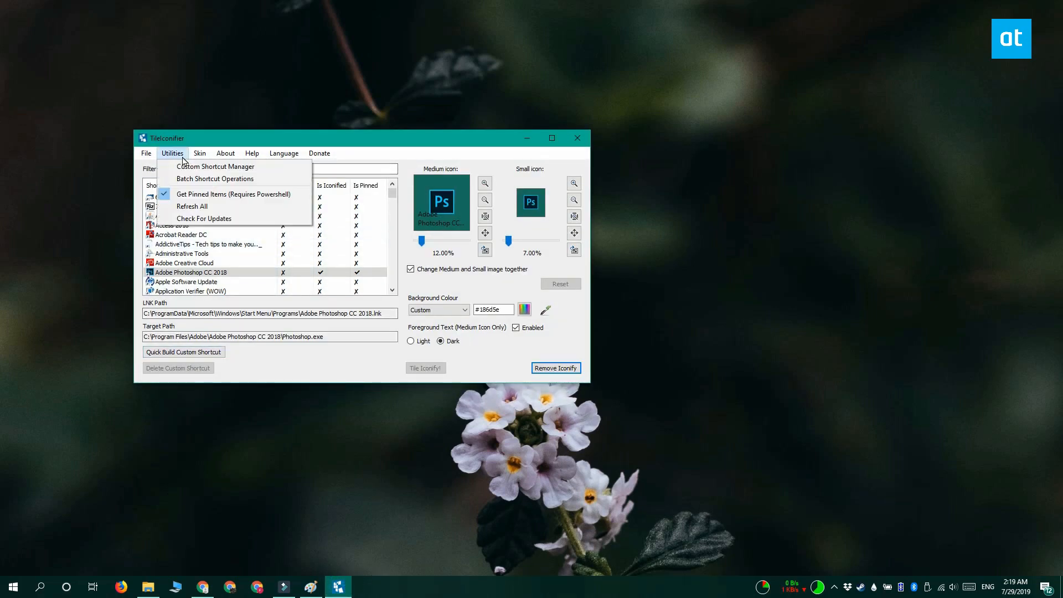
mouse_move(215, 166)
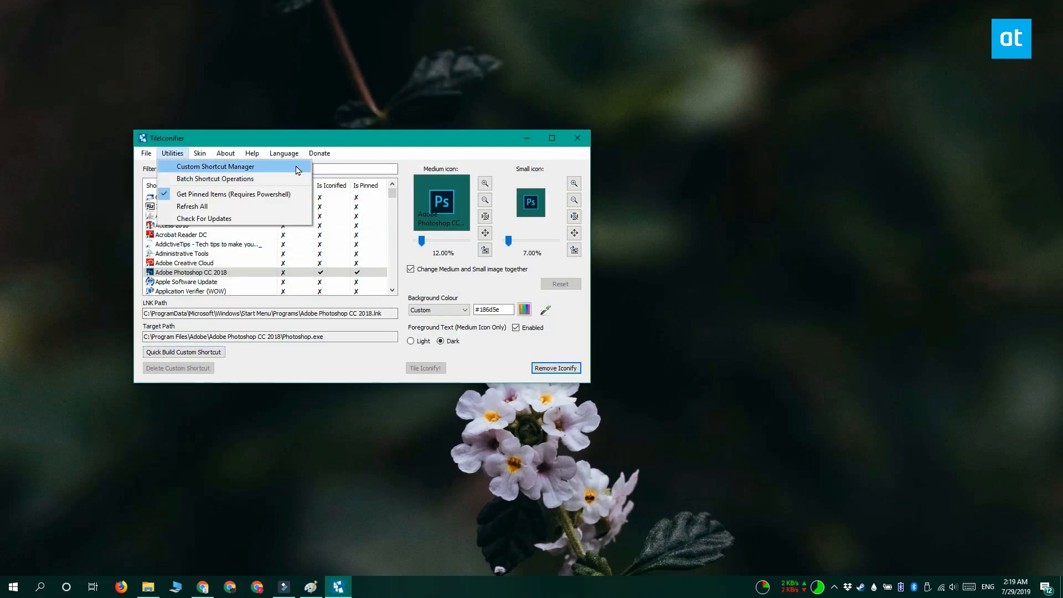
click(216, 166)
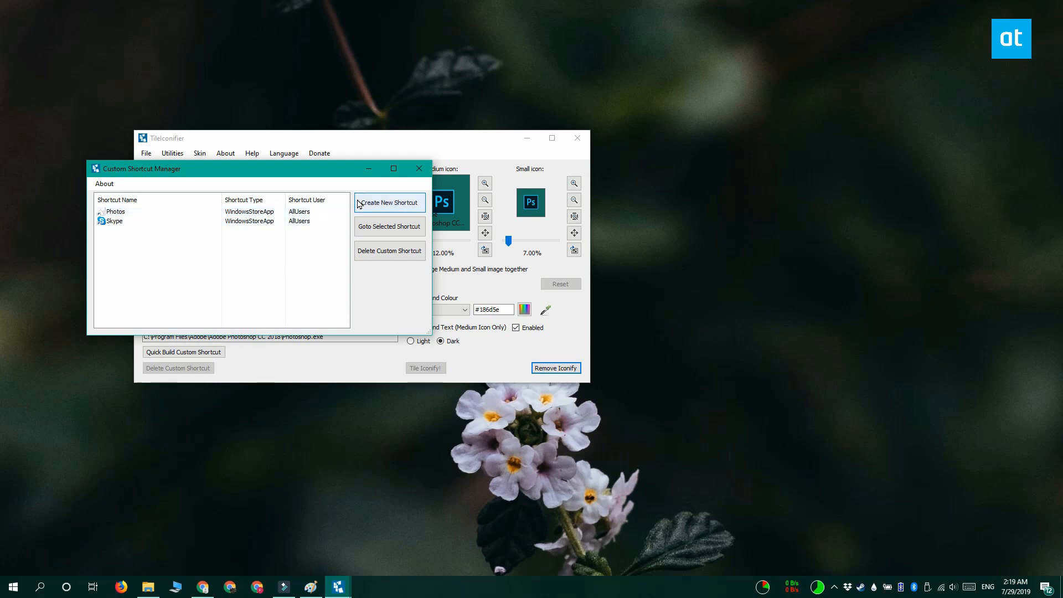
Generate a custom shortcut for the Photos Windows Store app and close the window.
click(389, 202)
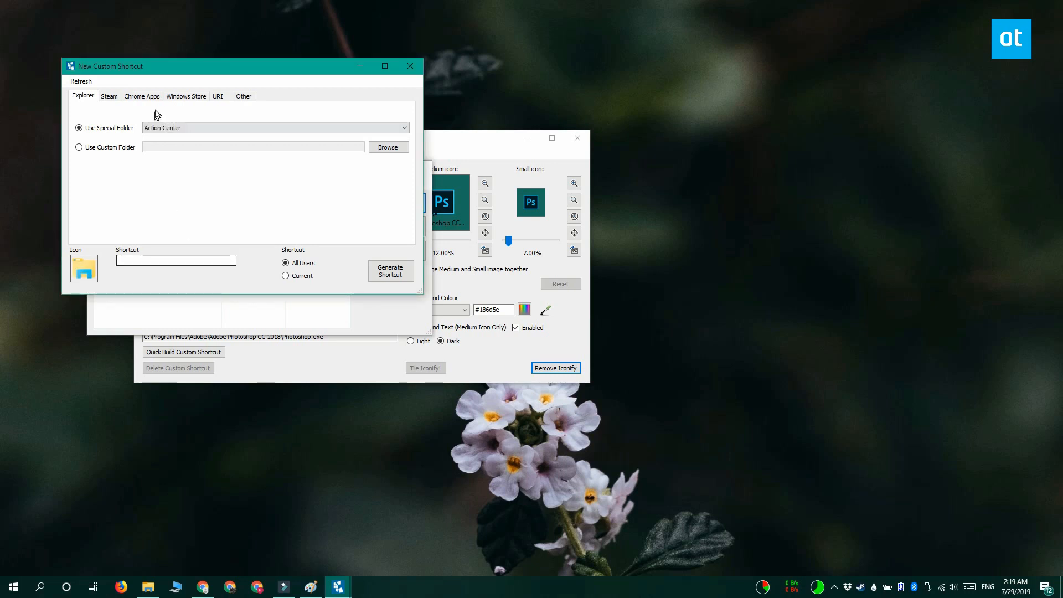
click(185, 96)
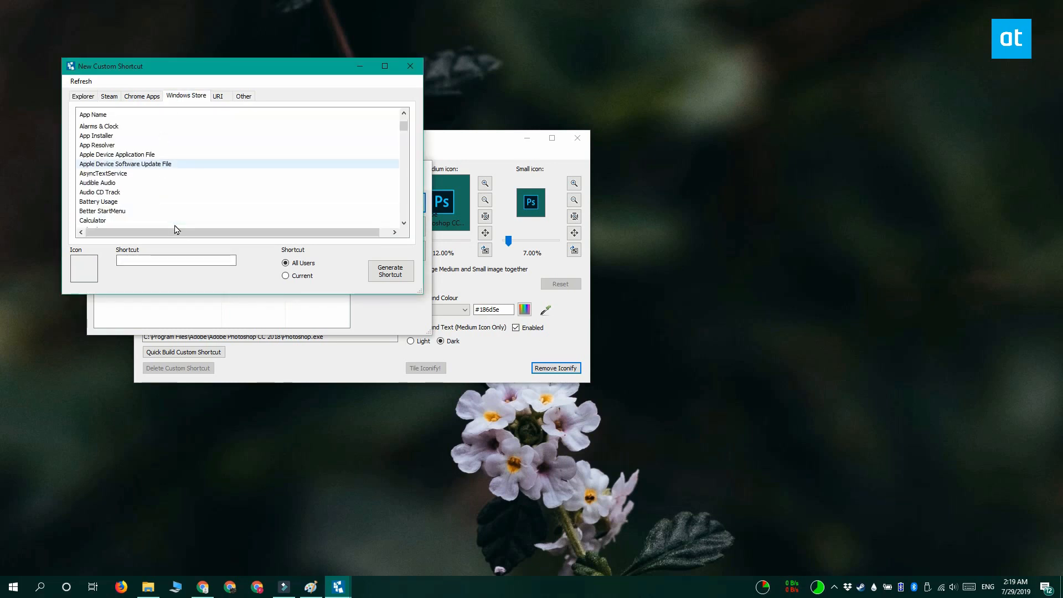
scroll(down, 3)
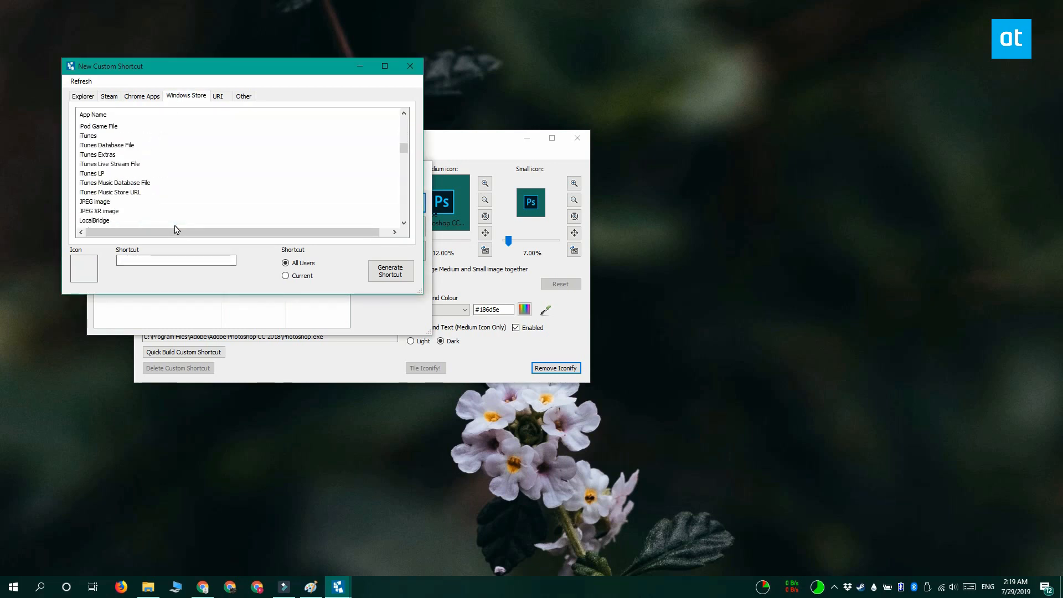
scroll(down, 3)
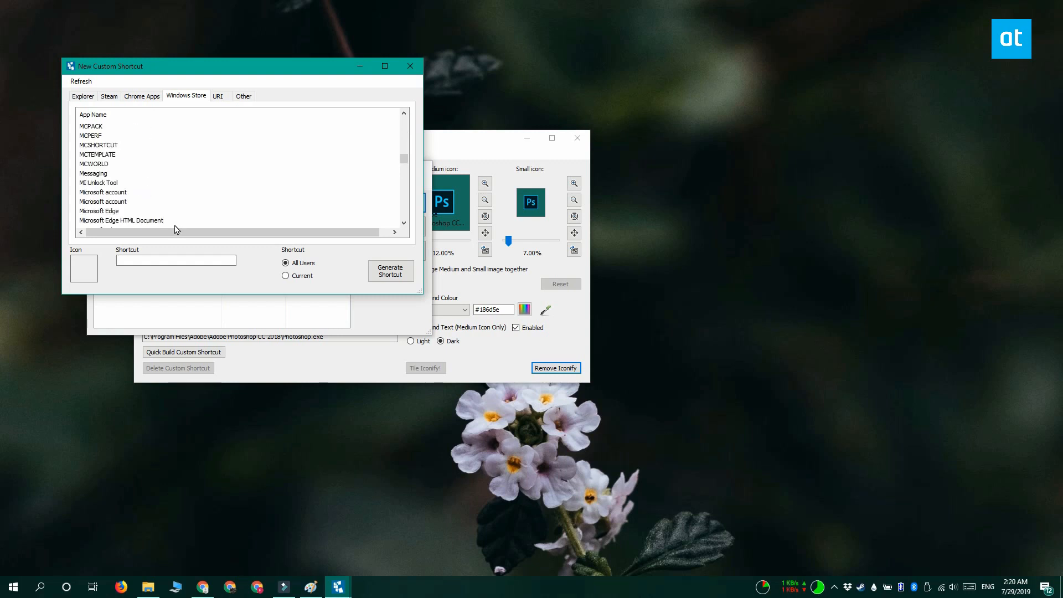
scroll(down, 3)
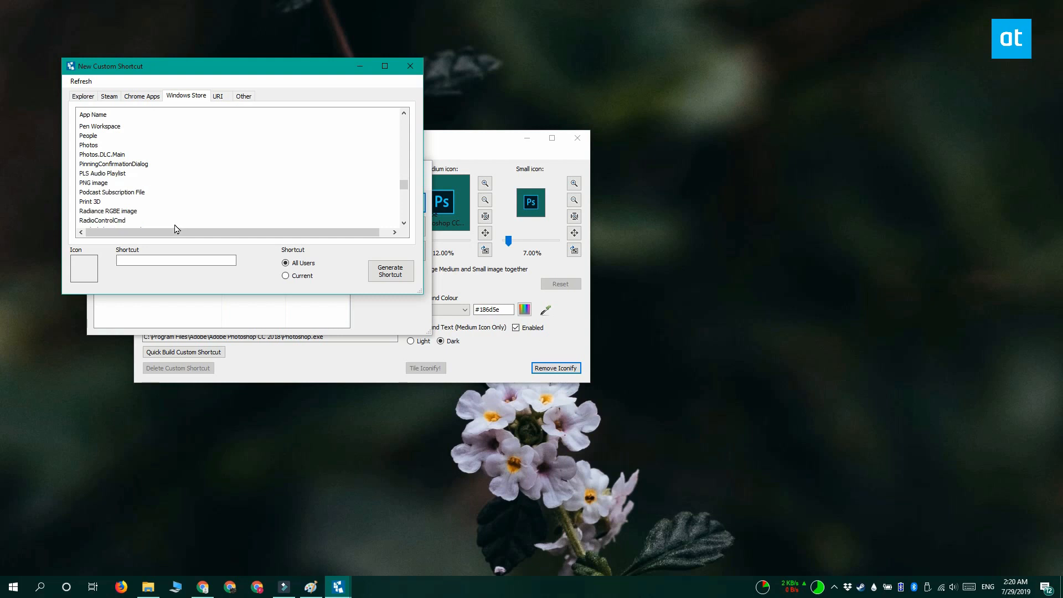
click(88, 145)
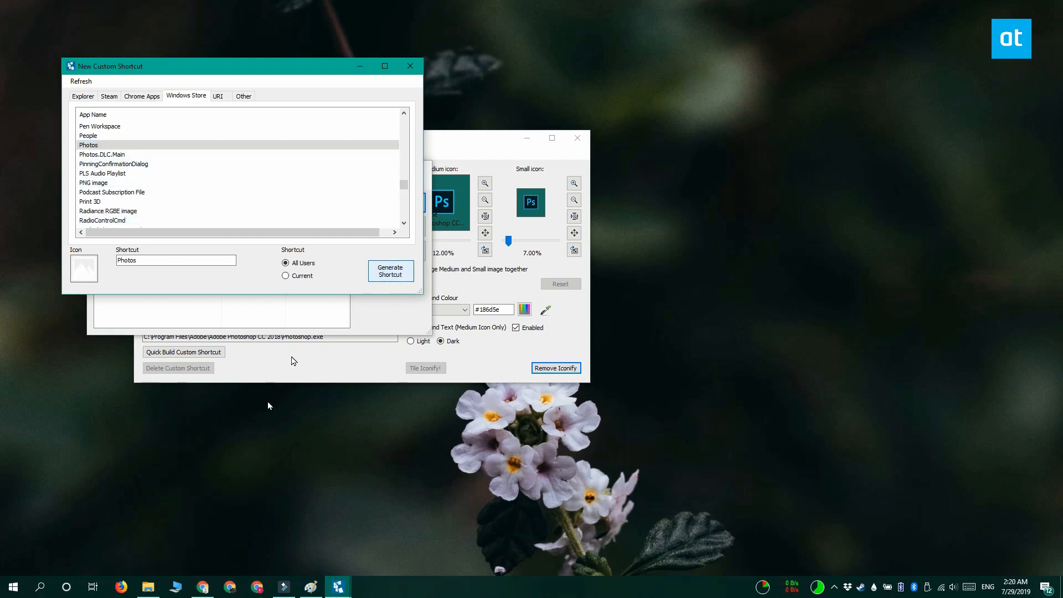
click(390, 270)
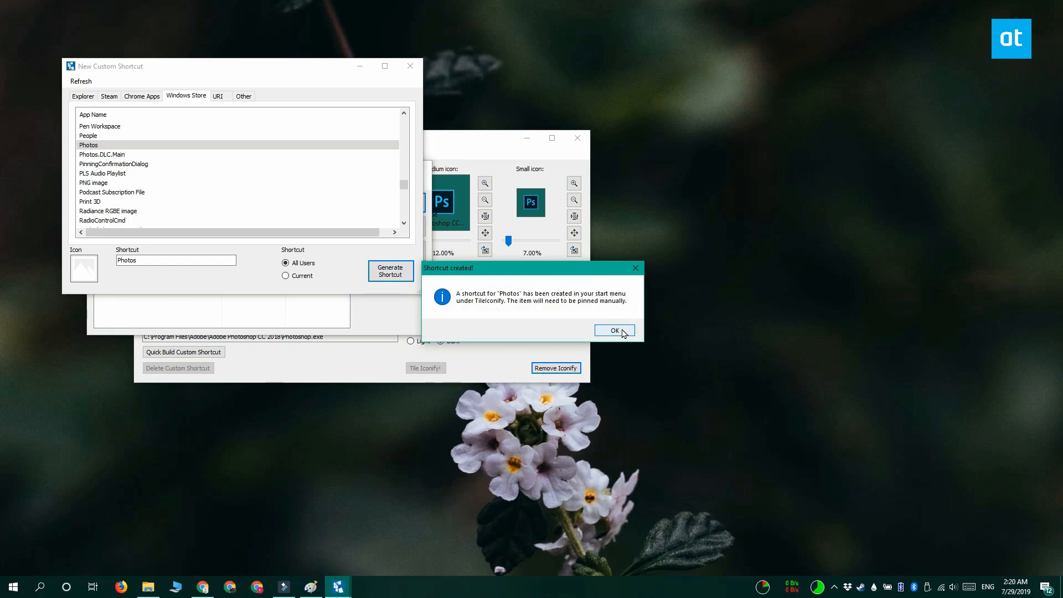
click(613, 329)
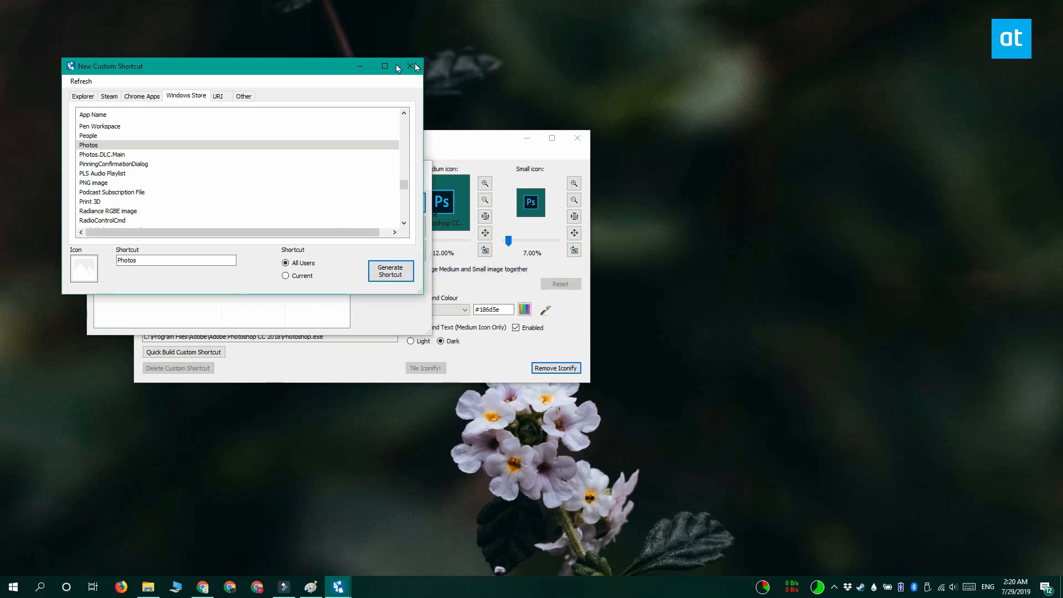
click(410, 66)
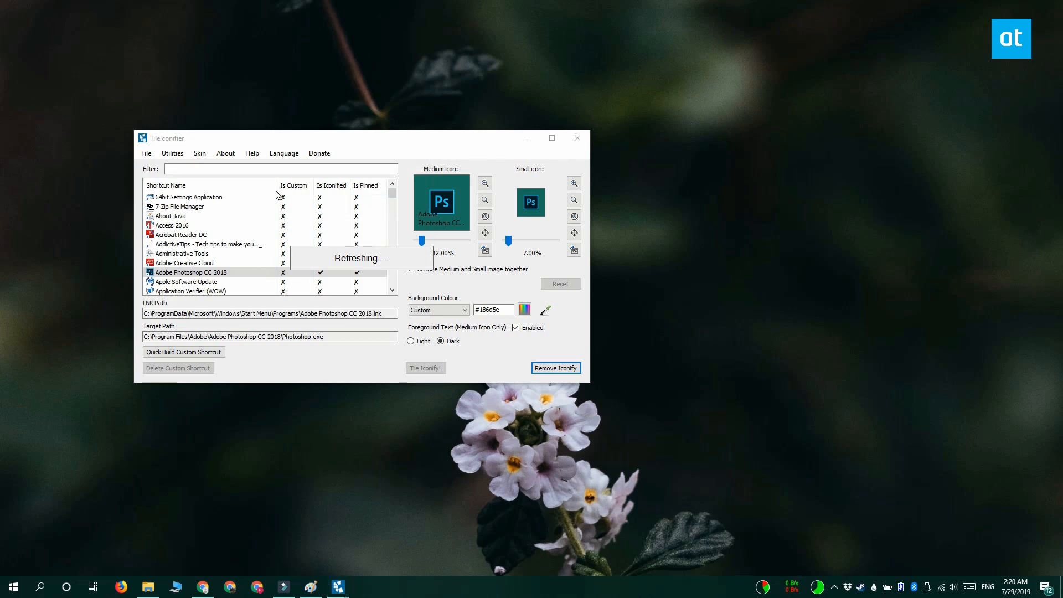
Select the custom Photos shortcut and shrink its medium icon to 18%.
click(554, 367)
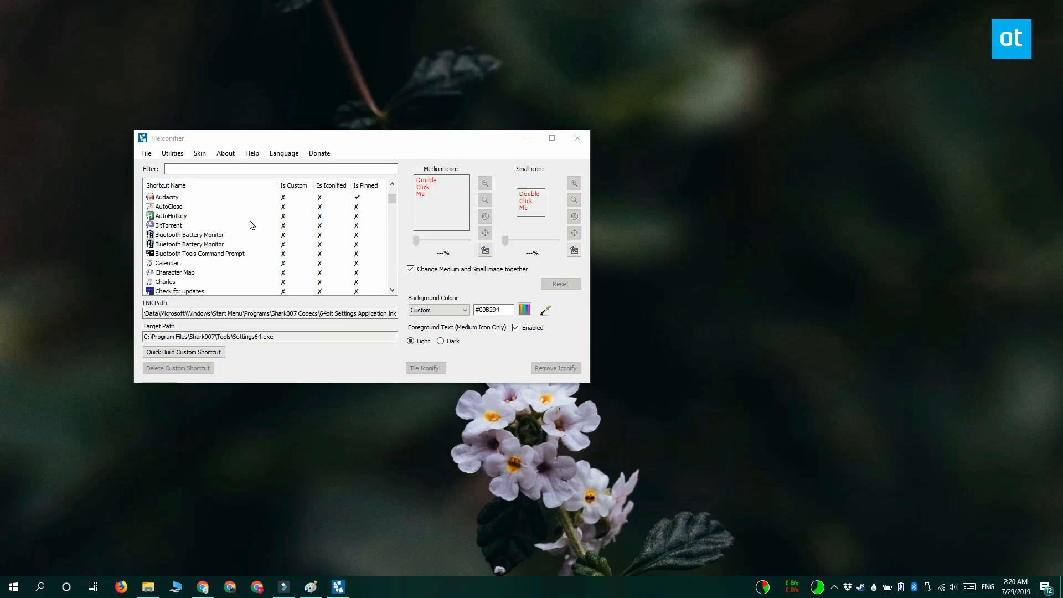
scroll(down, 3)
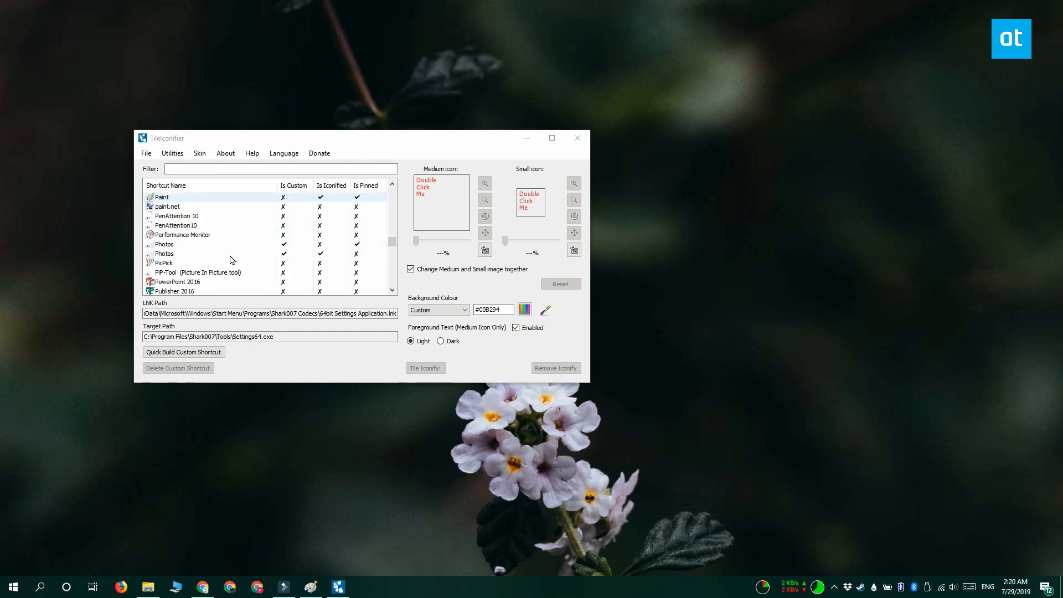
click(164, 253)
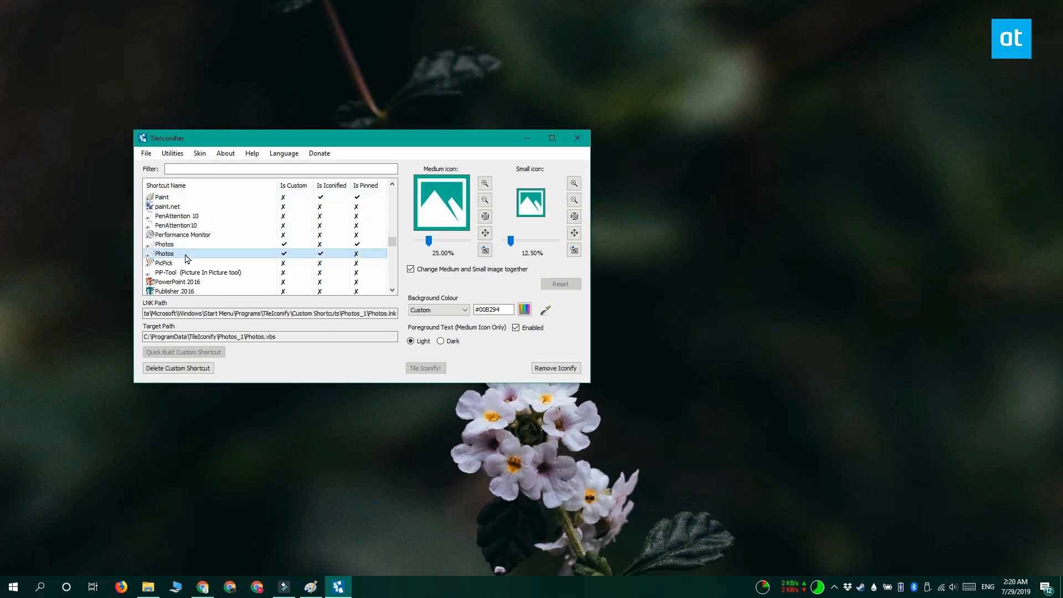
drag(439, 240, 427, 240)
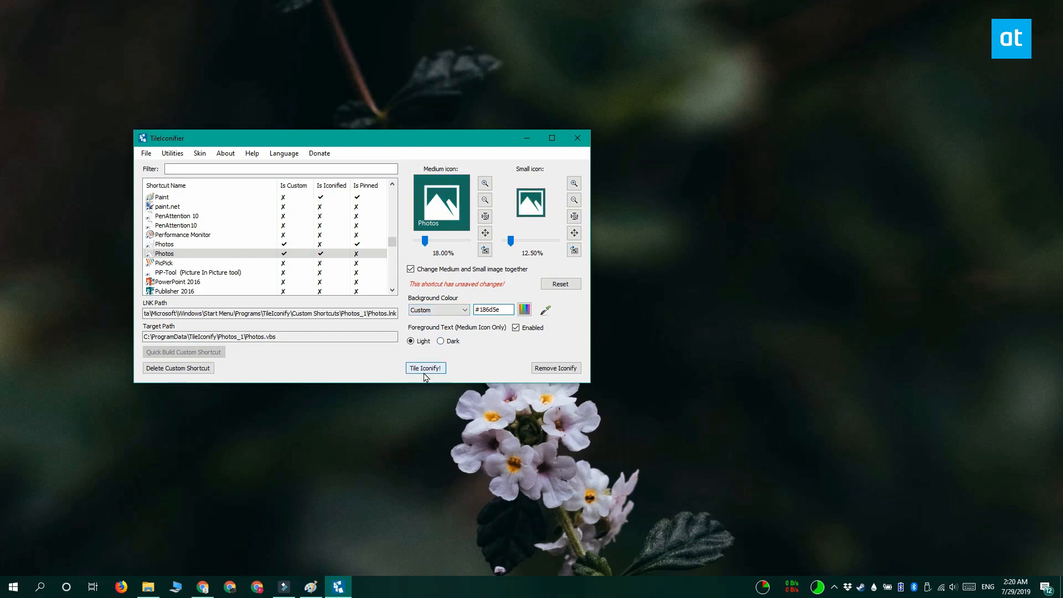
Give the Photos tile dark text on a #186d5e background, apply it, and dismiss the notice.
click(440, 341)
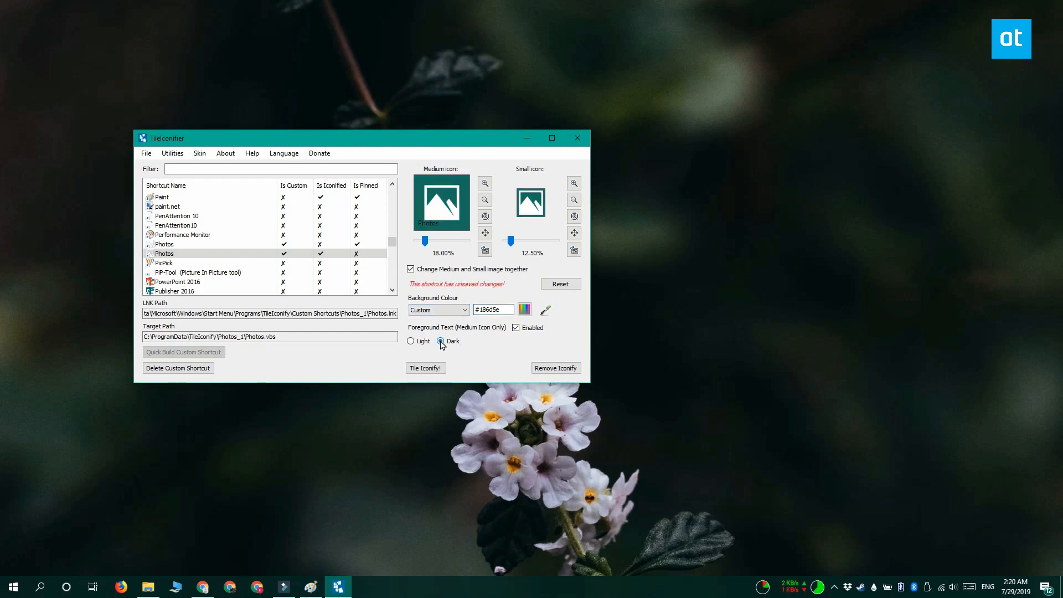
click(440, 341)
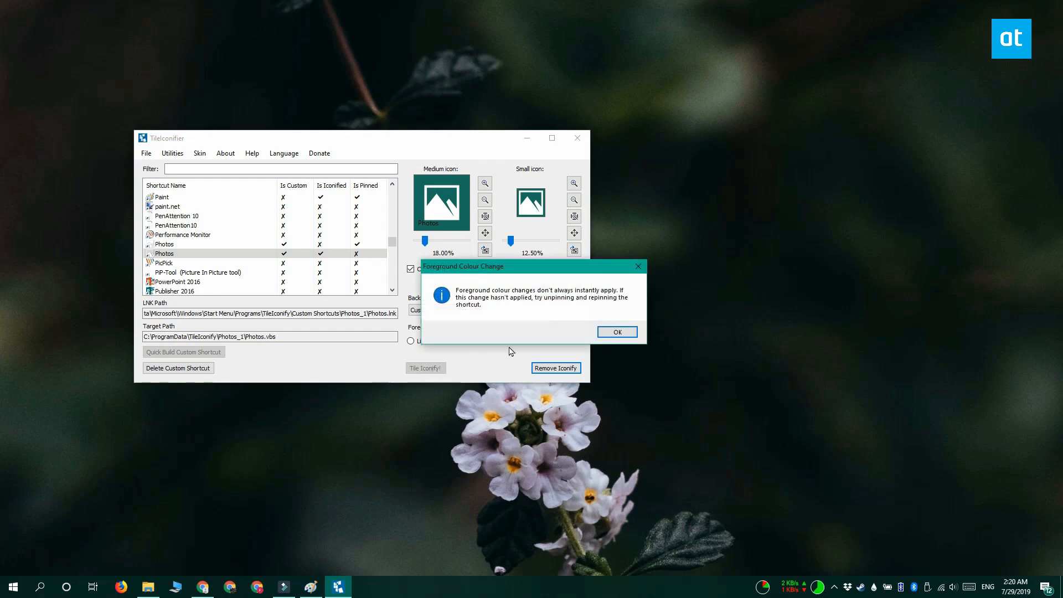
click(616, 331)
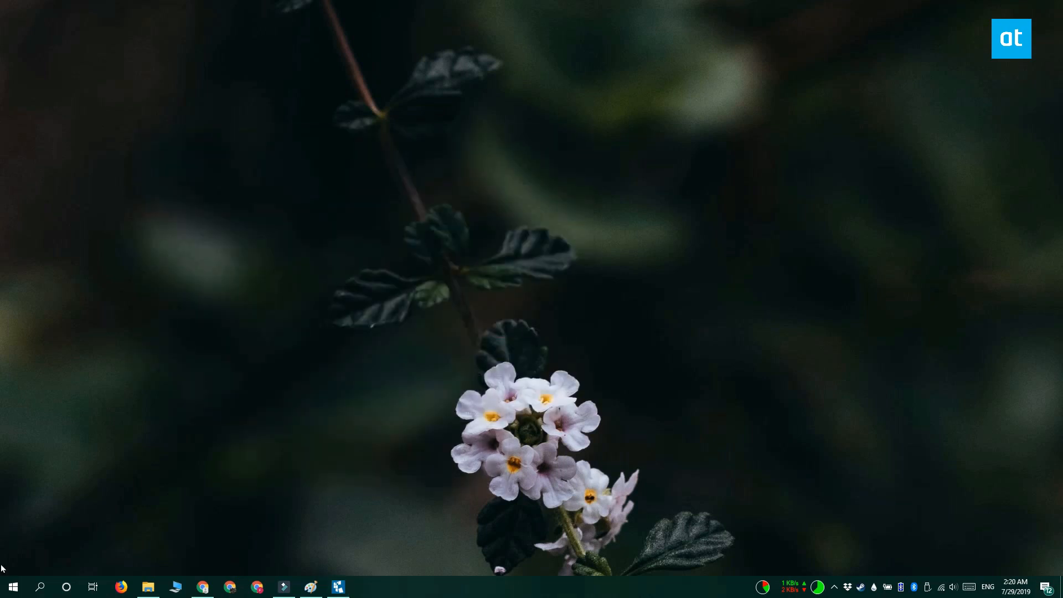
Pin the custom Photos shortcut from the TileIconify folder in All apps to Start.
click(13, 586)
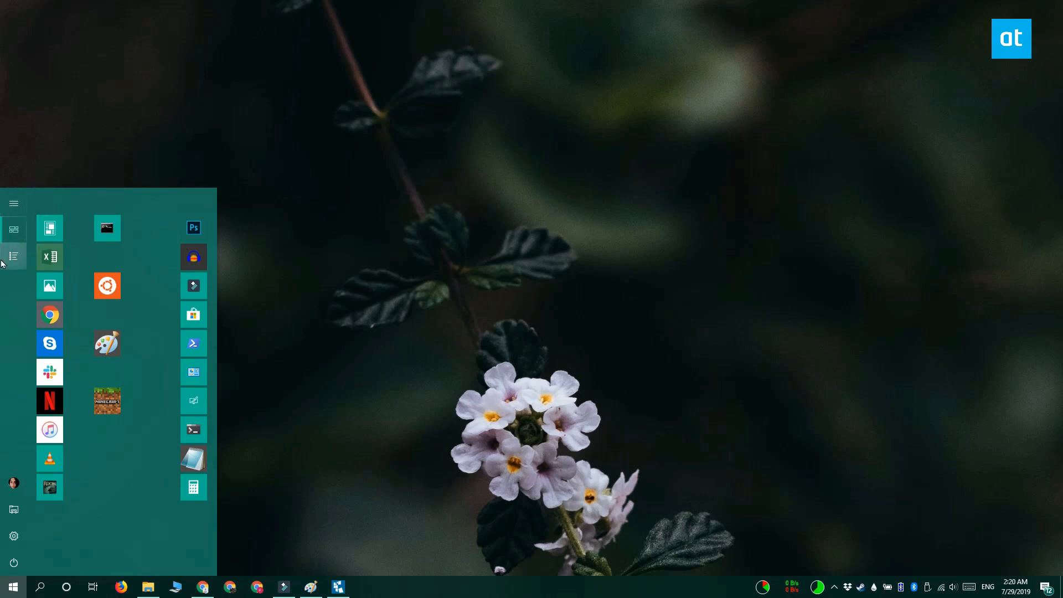
mouse_move(13, 256)
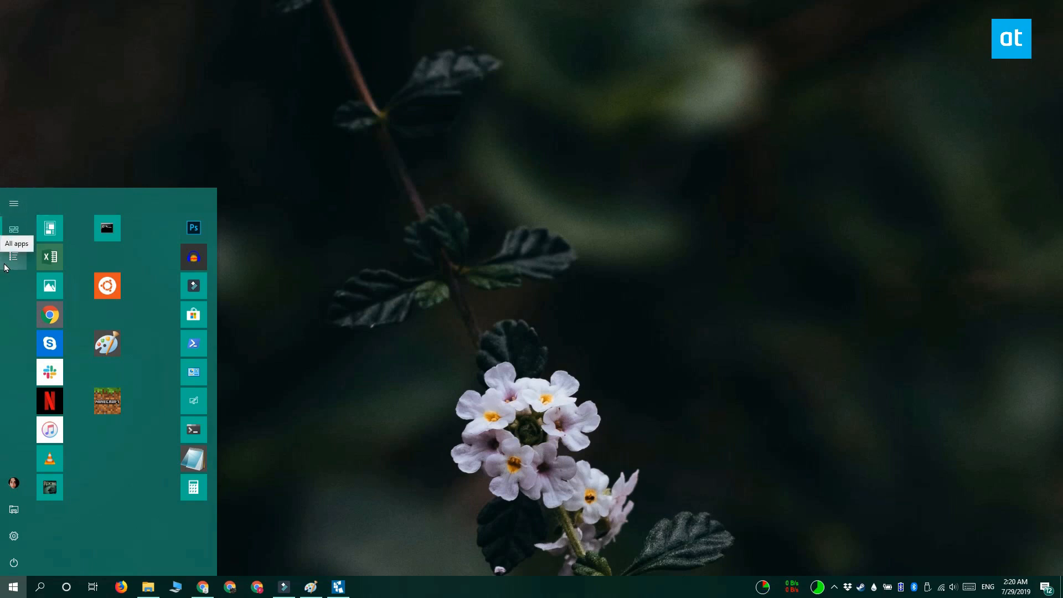
click(13, 256)
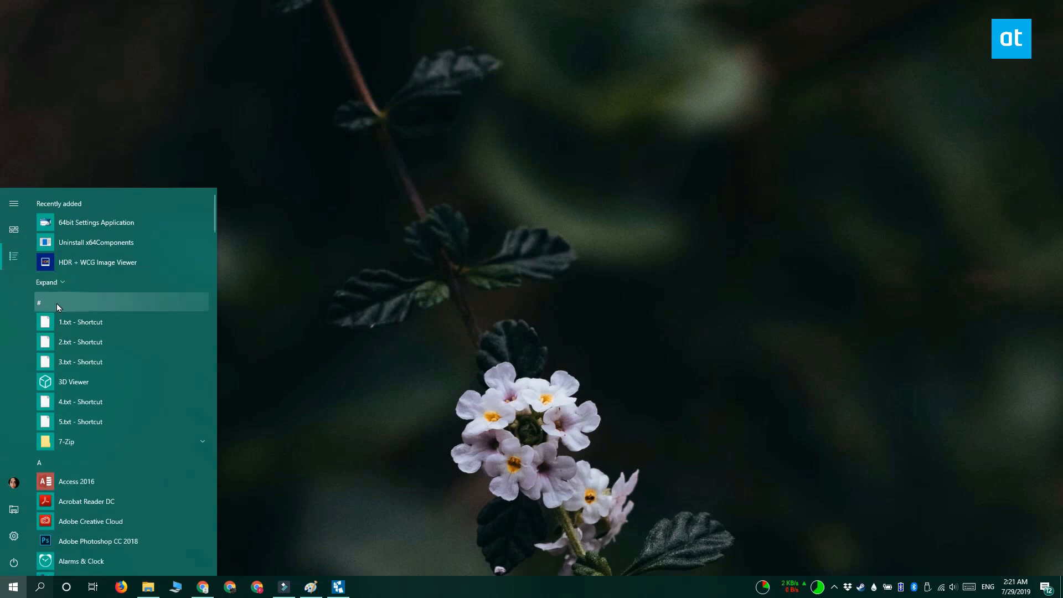
click(39, 302)
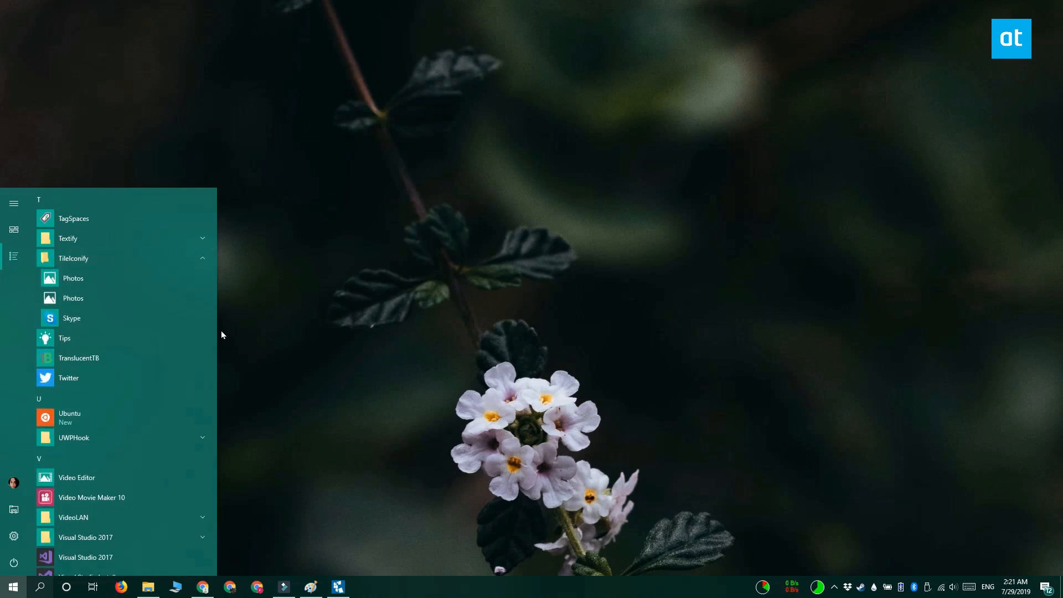
mouse_move(121, 298)
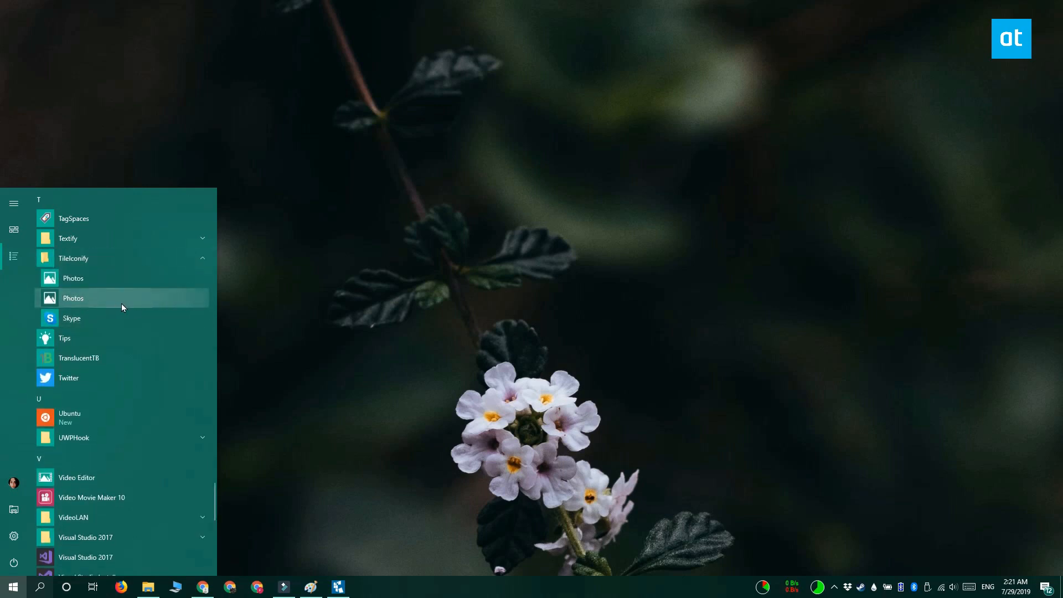
right_click(72, 298)
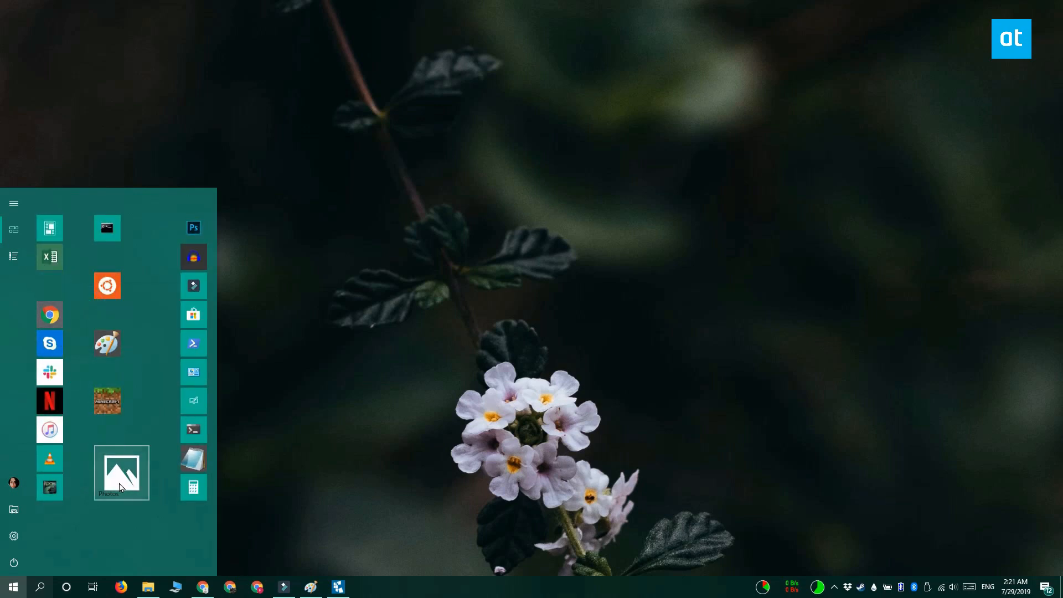
Resize the pinned Photos tile to Small.
right_click(121, 472)
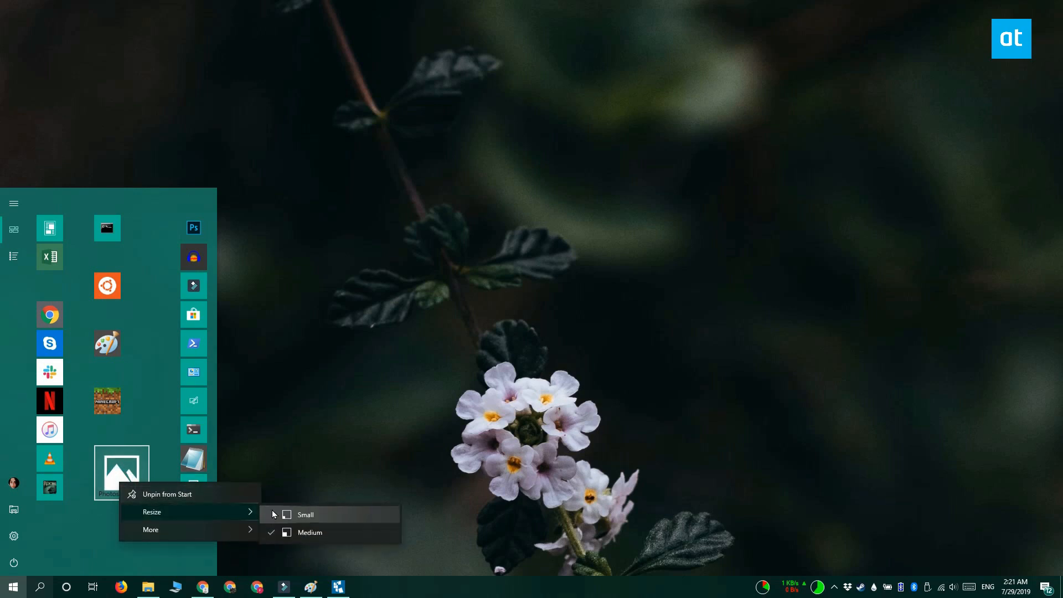
click(305, 513)
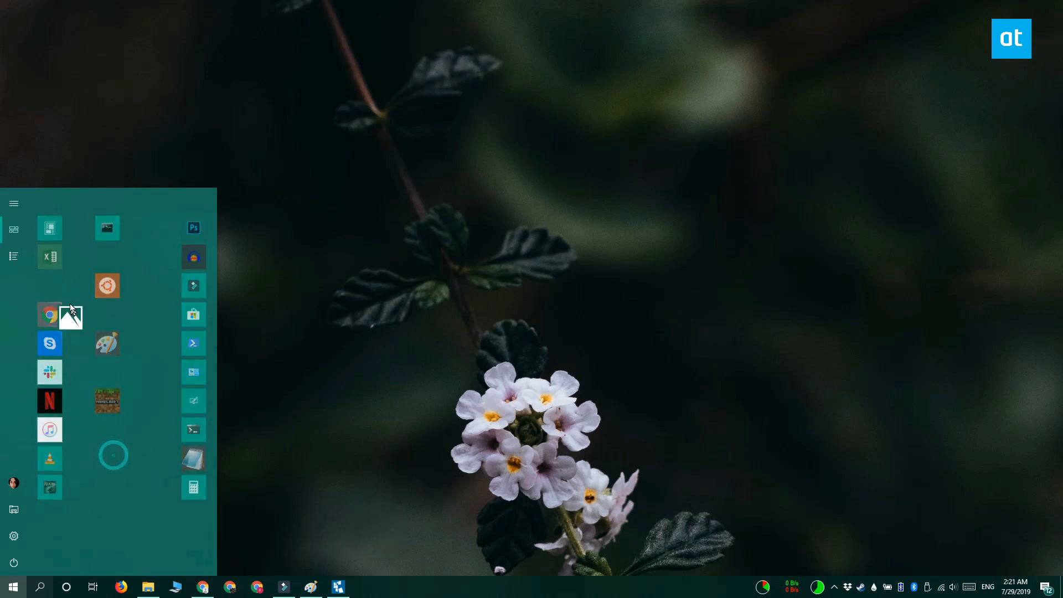